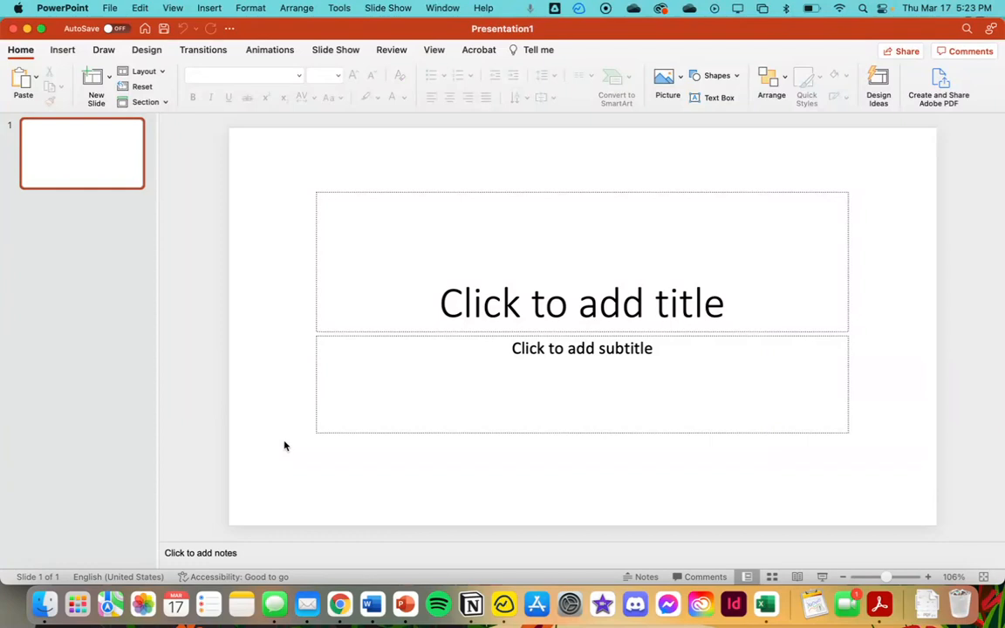
{"action": "mouse_move", "coordinate": [307, 297]}
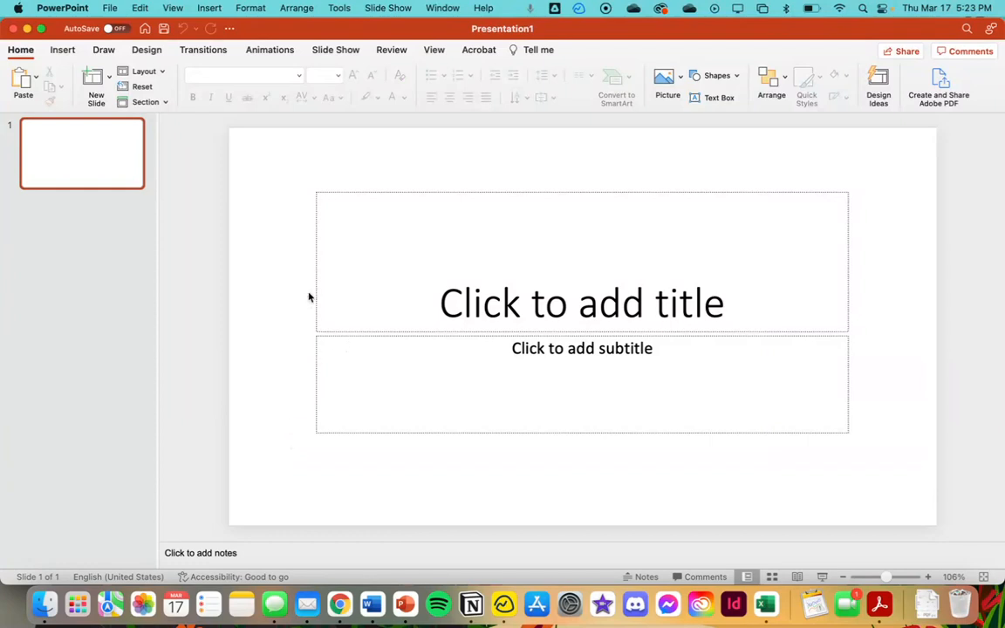
{"action": "mouse_move", "coordinate": [907, 380]}
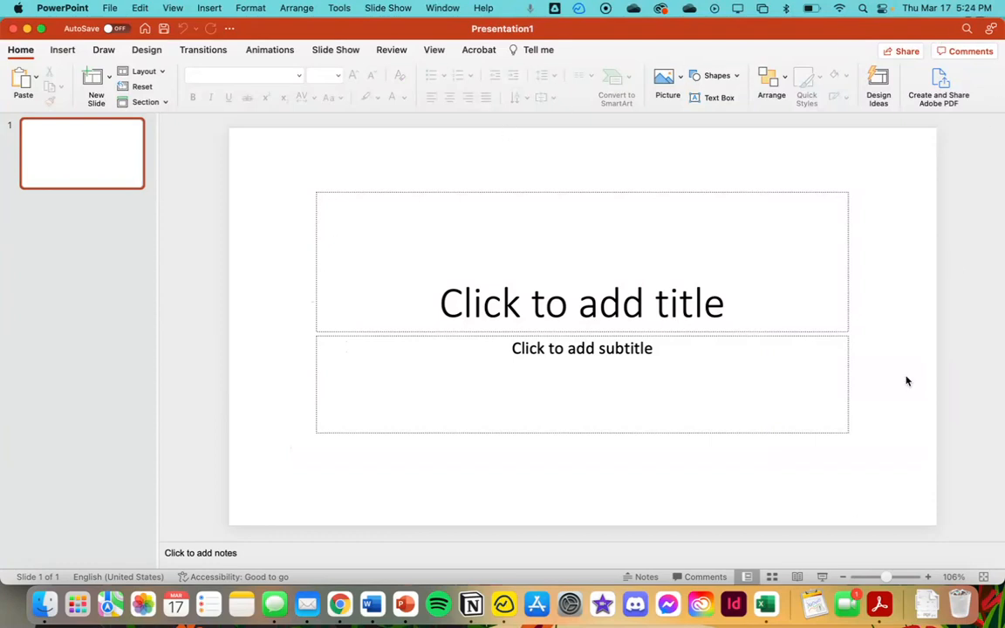
{"action": "mouse_move", "coordinate": [583, 119]}
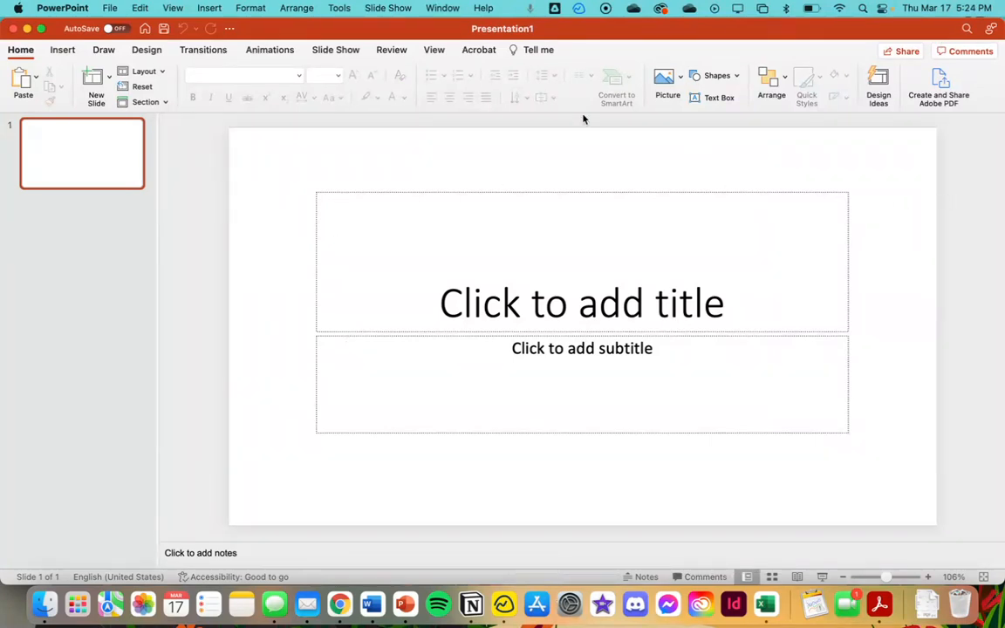
{"action": "mouse_move", "coordinate": [414, 230]}
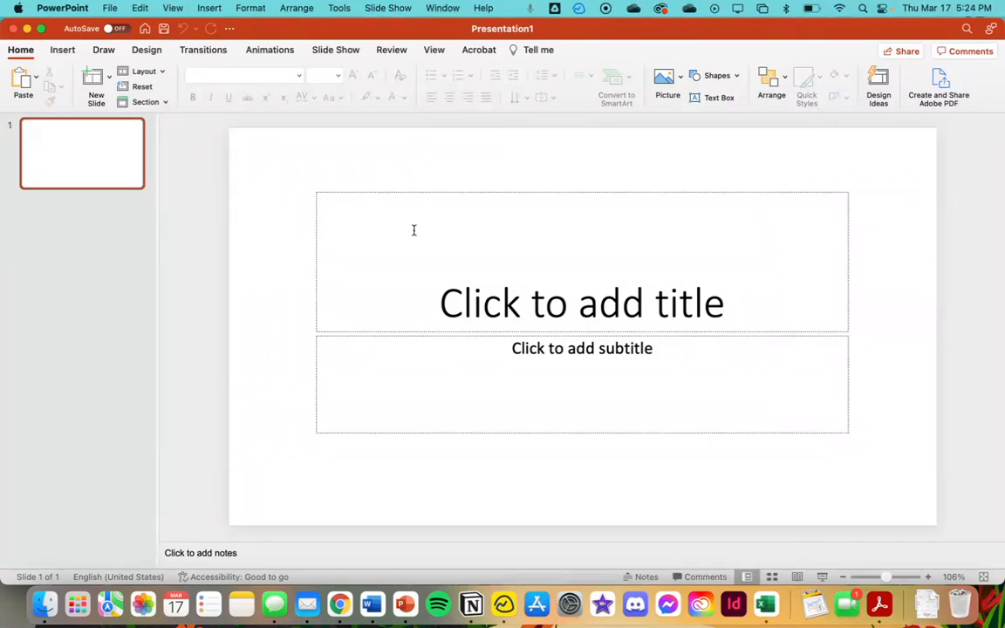
{"action": "mouse_move", "coordinate": [583, 402]}
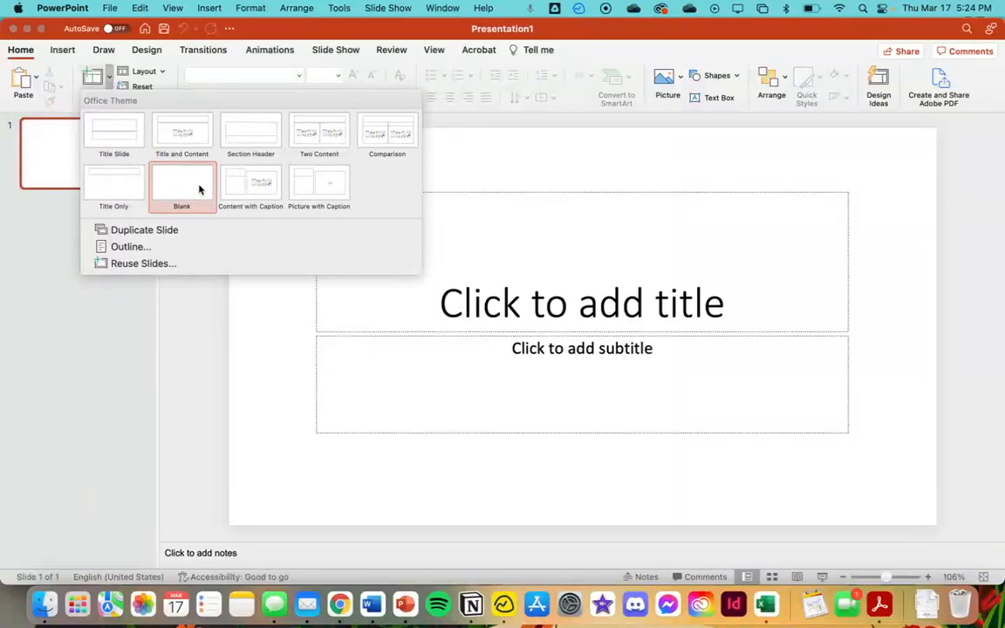
Add a blank slide with a blue rectangle sized 6 by 9 inches, centred on the slide
{"action": "left_click", "coordinate": [181, 183]}
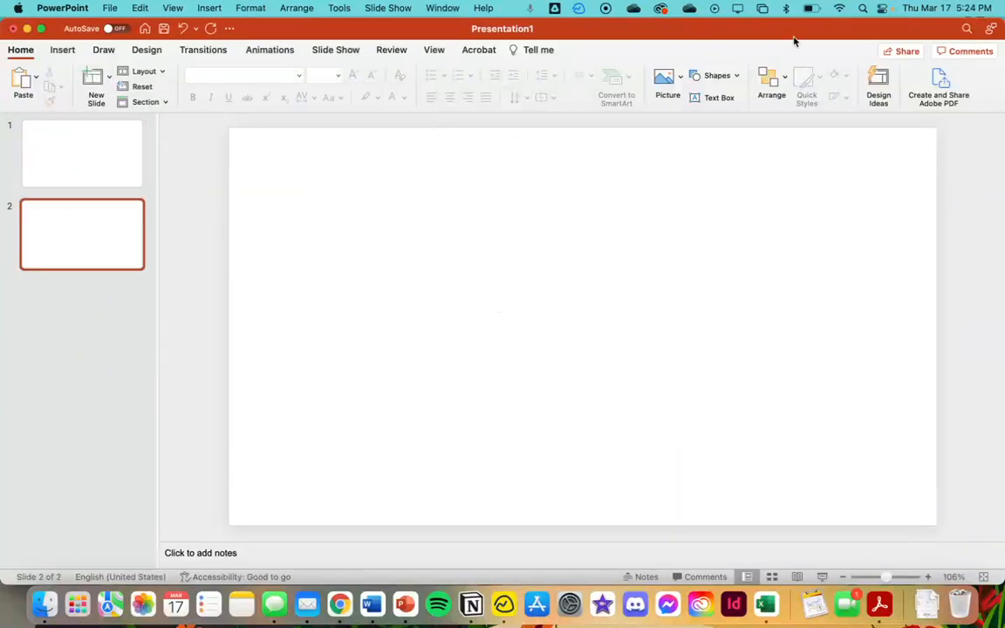
{"action": "mouse_move", "coordinate": [400, 220]}
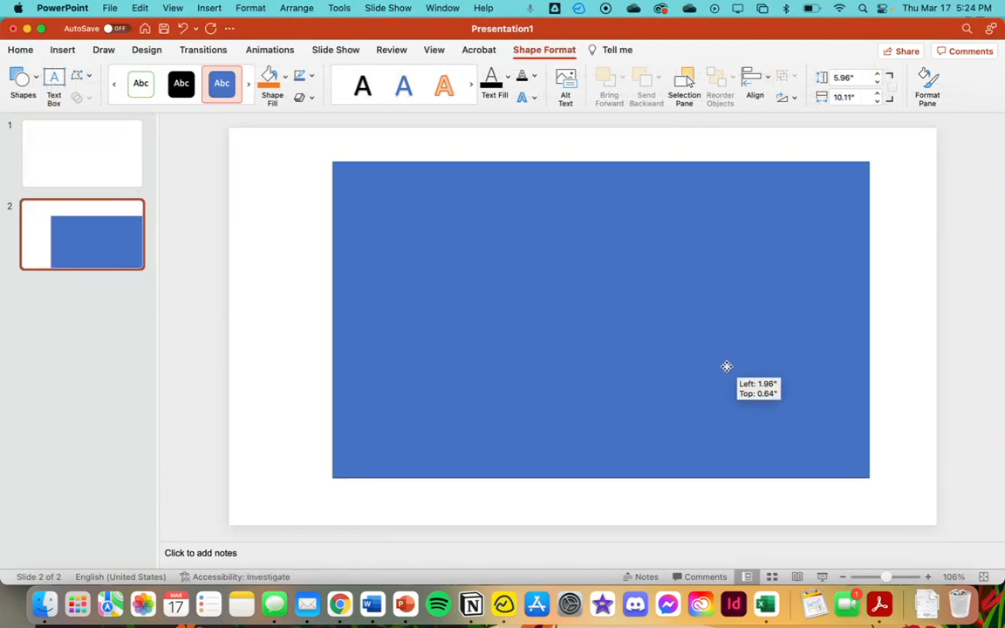
{"action": "left_click_drag", "start_coordinate": [726, 366], "coordinate": [789, 199]}
{"action": "type", "text": "6\""}
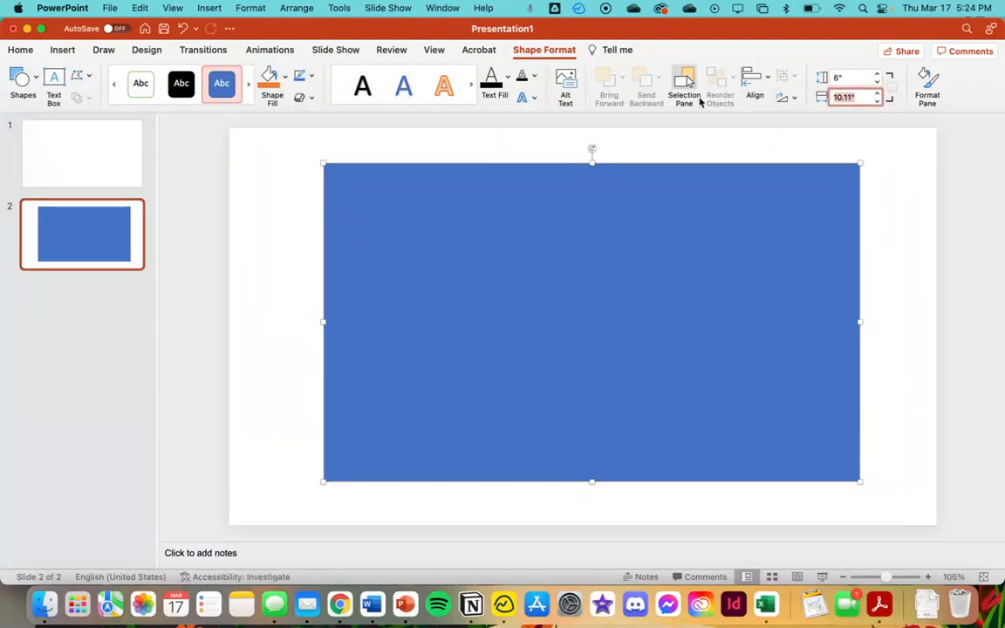
{"action": "left_click_drag", "start_coordinate": [859, 321], "coordinate": [800, 321]}
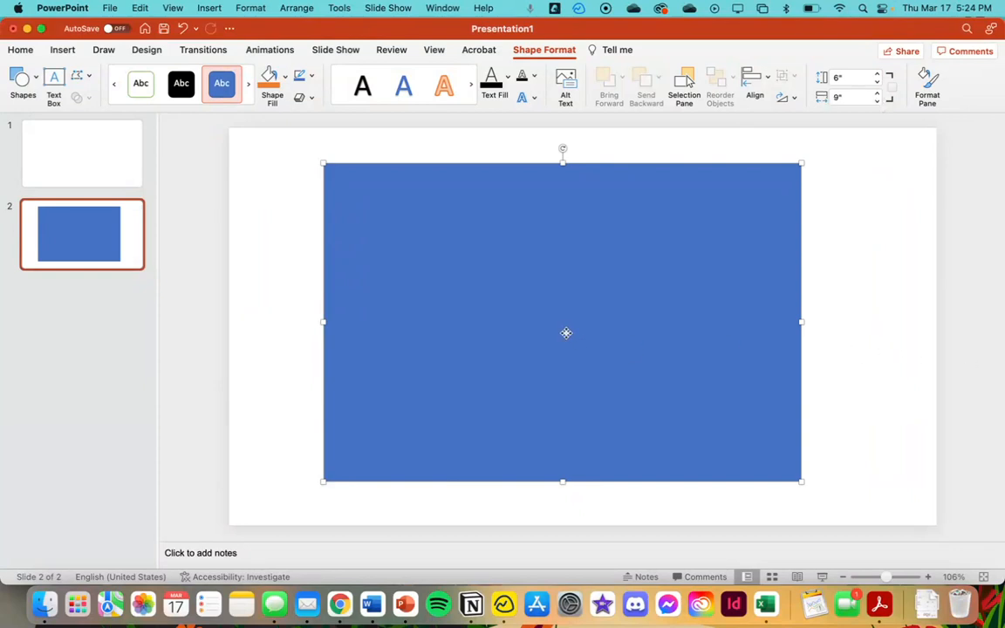
{"action": "left_click_drag", "start_coordinate": [565, 332], "coordinate": [590, 335]}
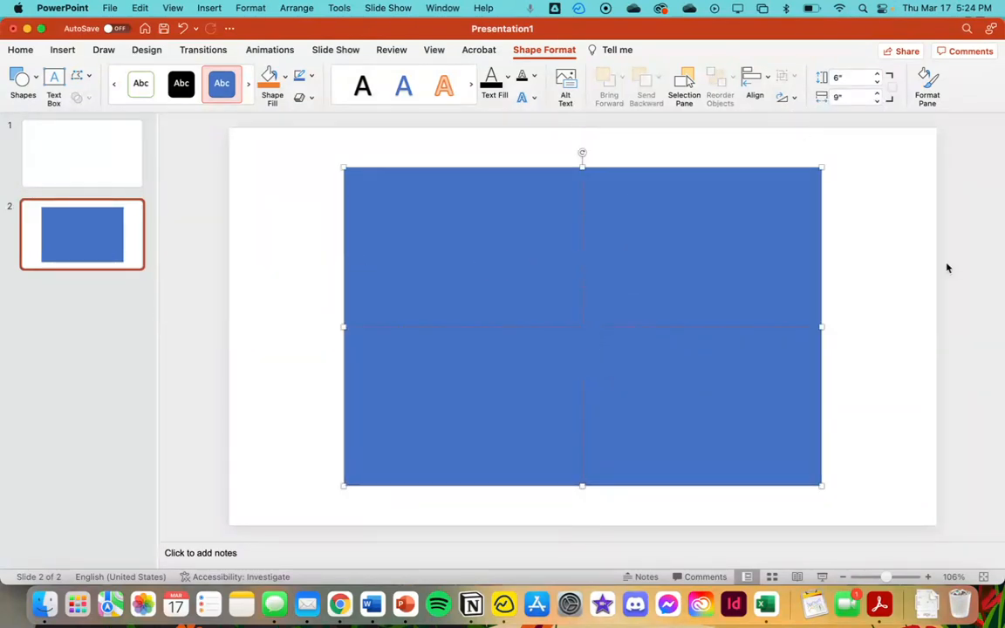
Give the rectangle no fill with a thin black outline
{"action": "left_click", "coordinate": [618, 197]}
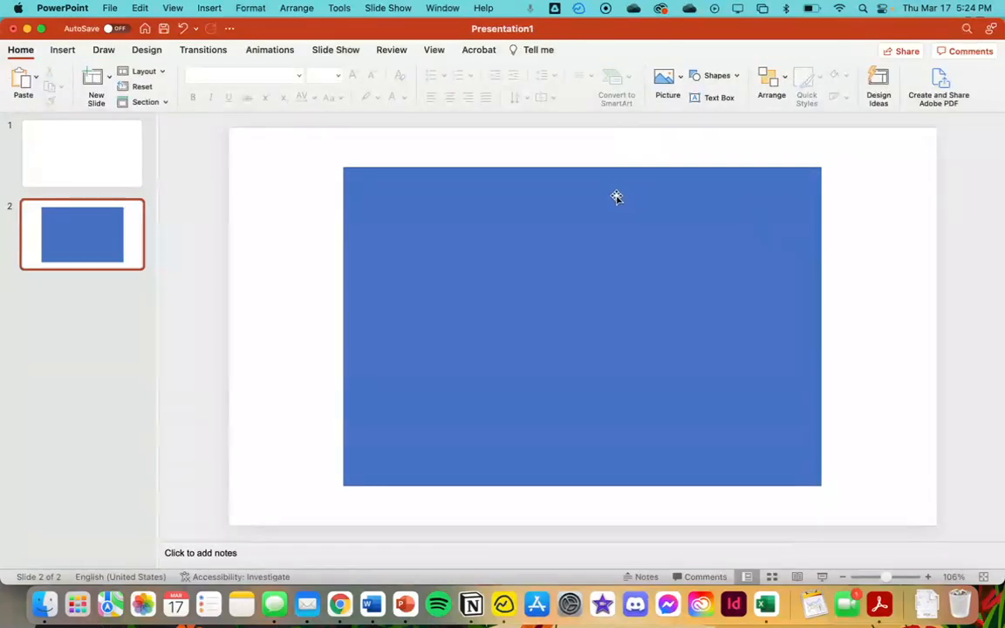
{"action": "mouse_move", "coordinate": [806, 384]}
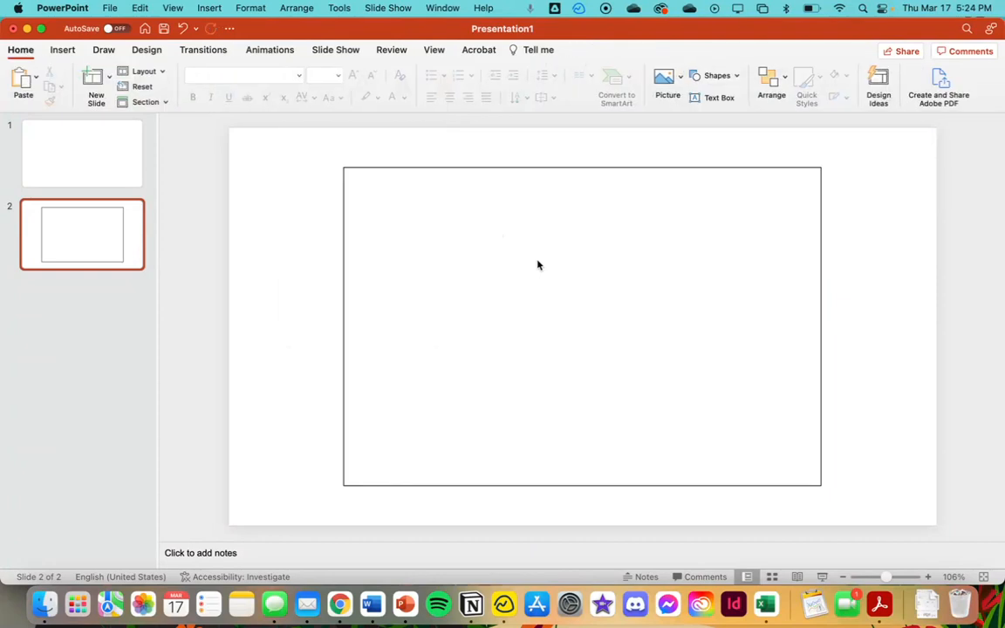
{"action": "left_click", "coordinate": [583, 326]}
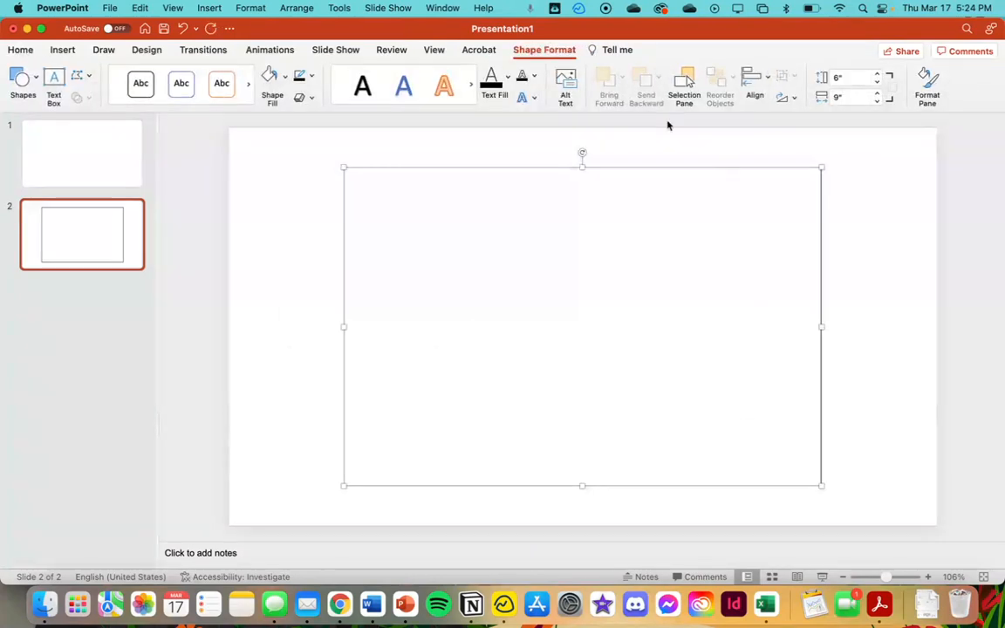
{"action": "mouse_move", "coordinate": [345, 417]}
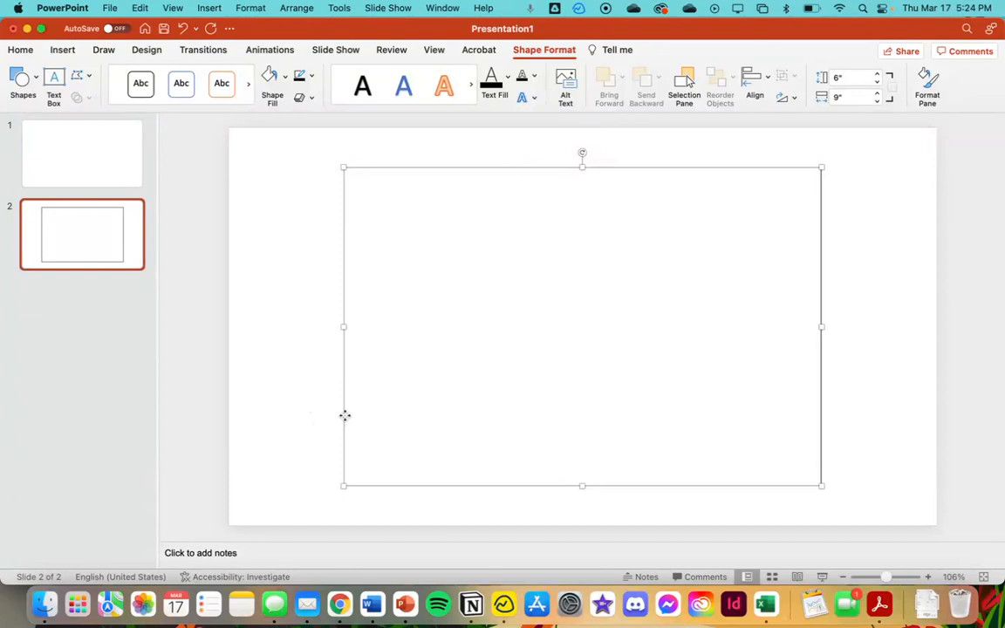
{"action": "mouse_move", "coordinate": [752, 369]}
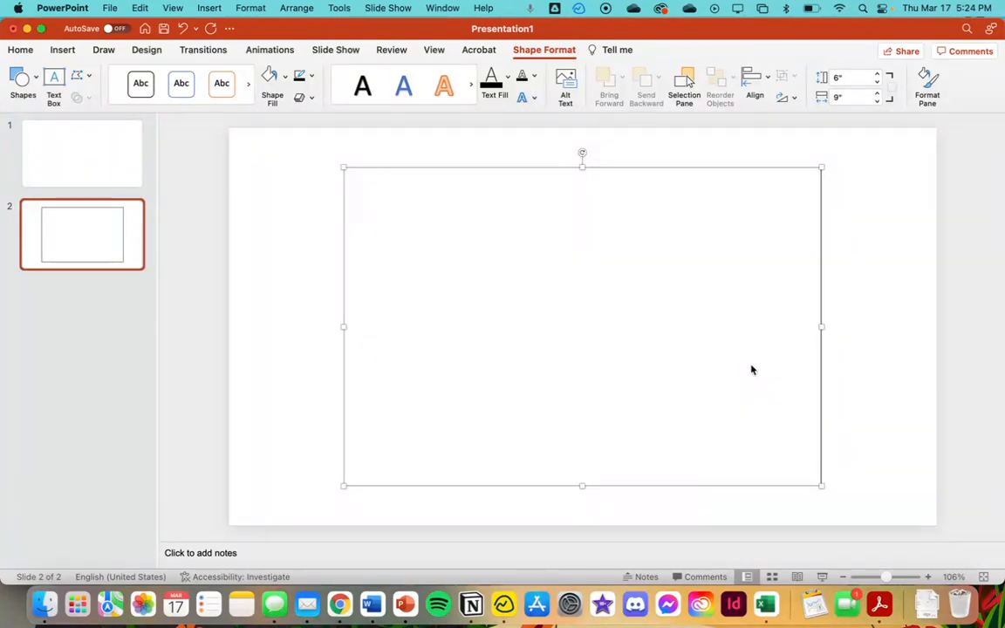
{"action": "mouse_move", "coordinate": [489, 118]}
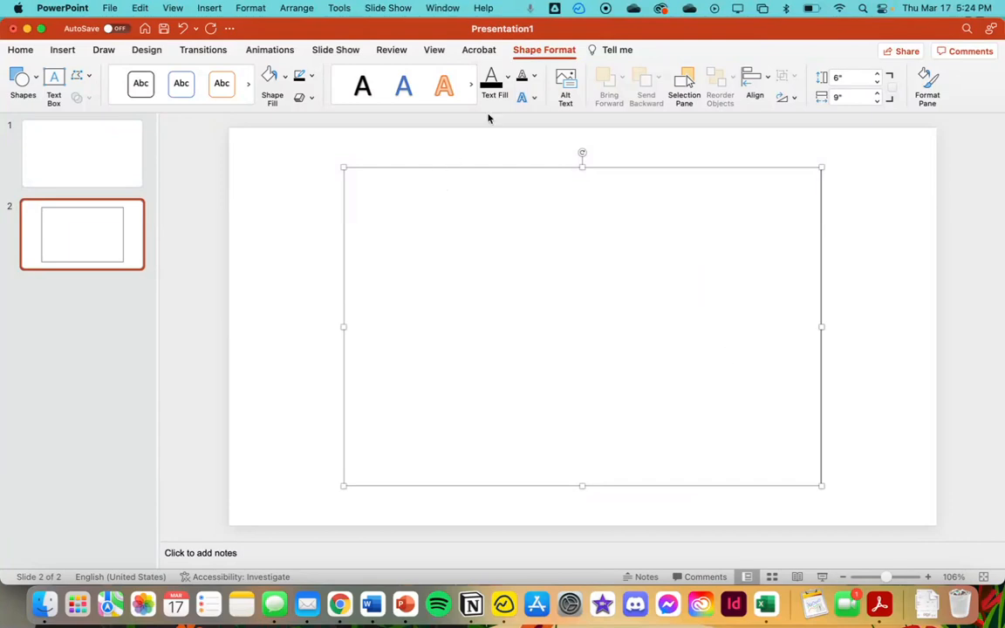
Draw a 3-inch horizontal line and place it against the rectangle's left edge
{"action": "left_click", "coordinate": [23, 84]}
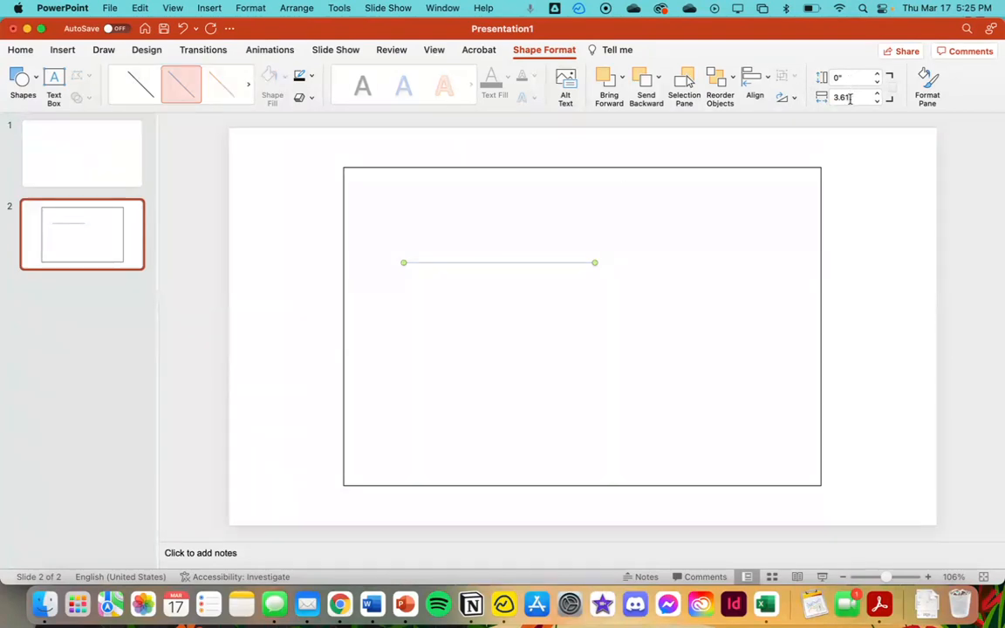
{"action": "triple_click", "coordinate": [846, 97]}
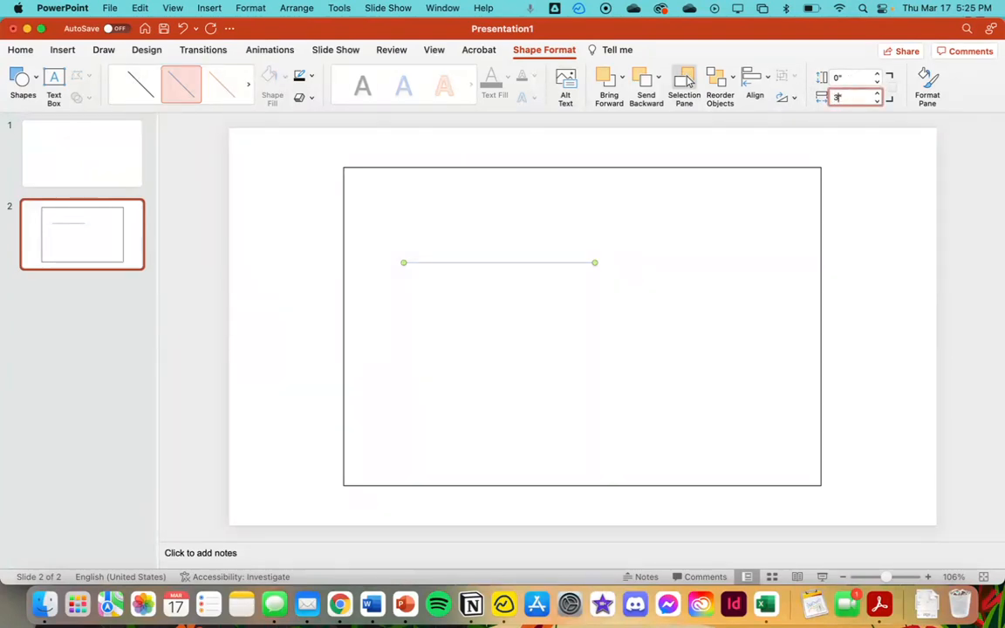
{"action": "left_click_drag", "start_coordinate": [593, 262], "coordinate": [561, 262]}
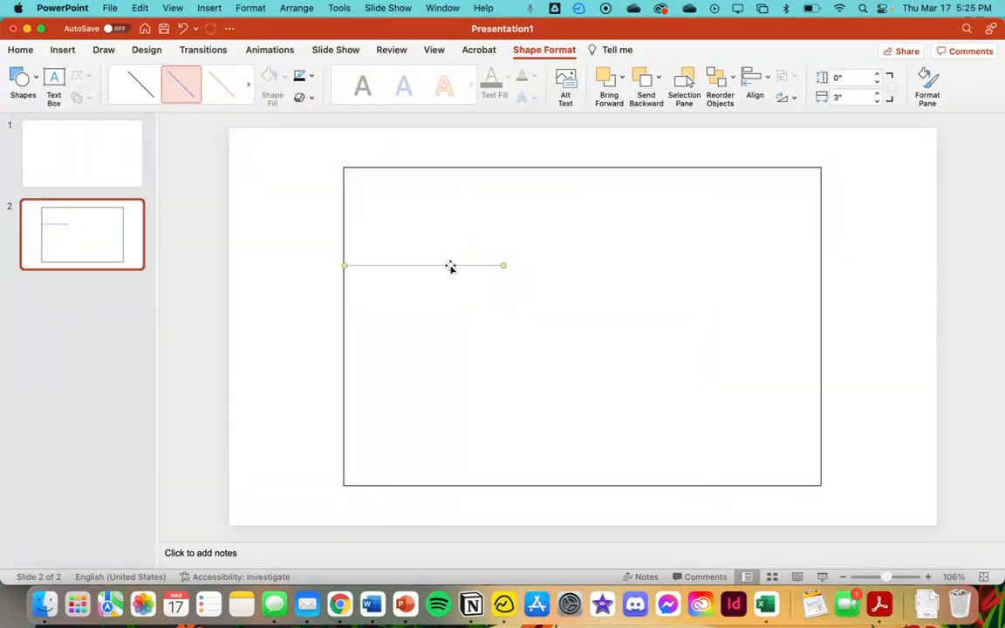
{"action": "left_click_drag", "start_coordinate": [422, 265], "coordinate": [593, 258]}
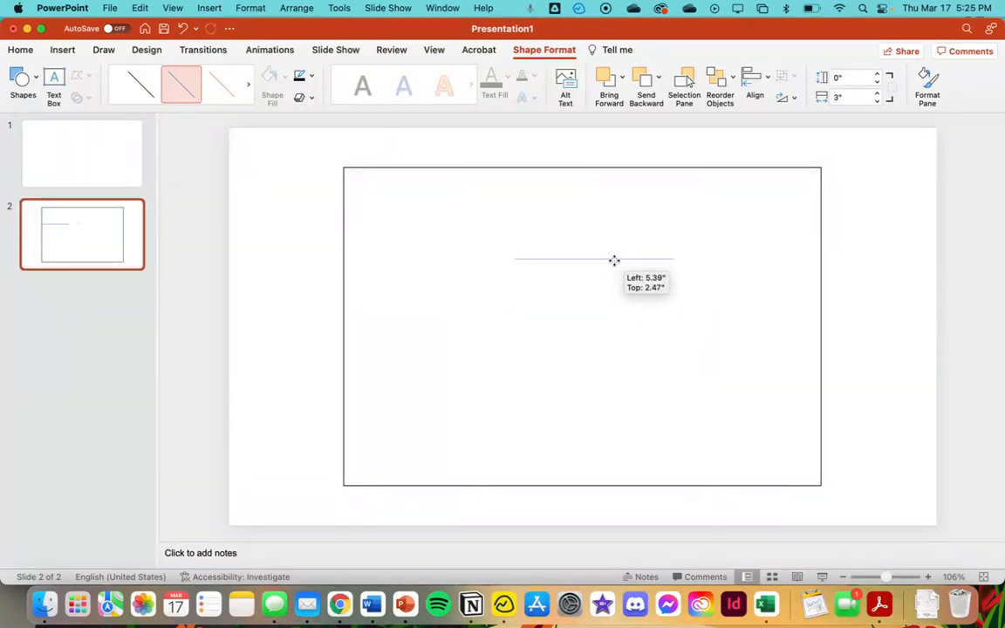
{"action": "left_click_drag", "start_coordinate": [614, 258], "coordinate": [440, 298]}
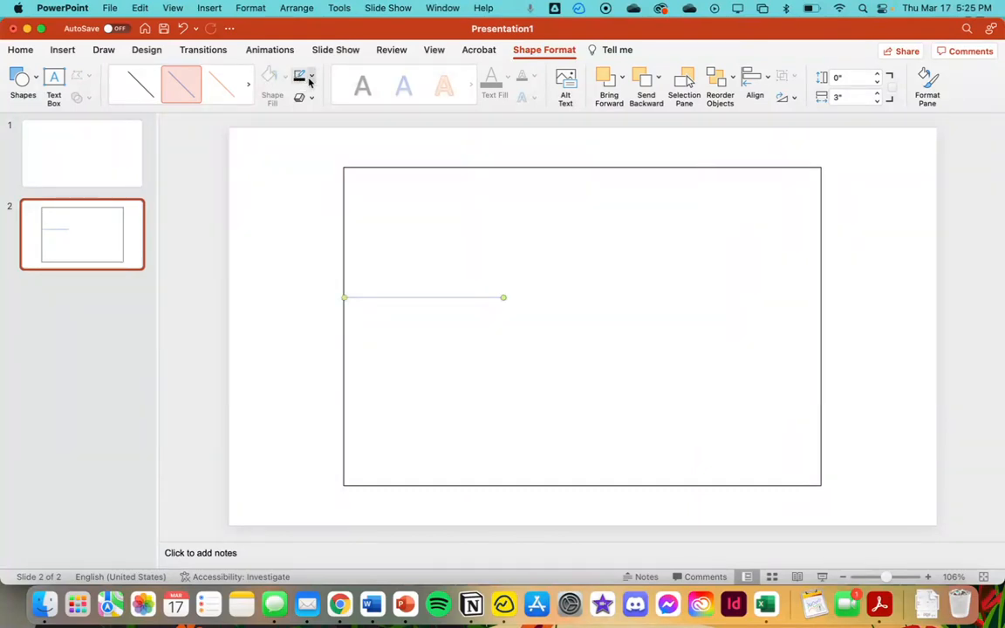
{"action": "mouse_move", "coordinate": [335, 136]}
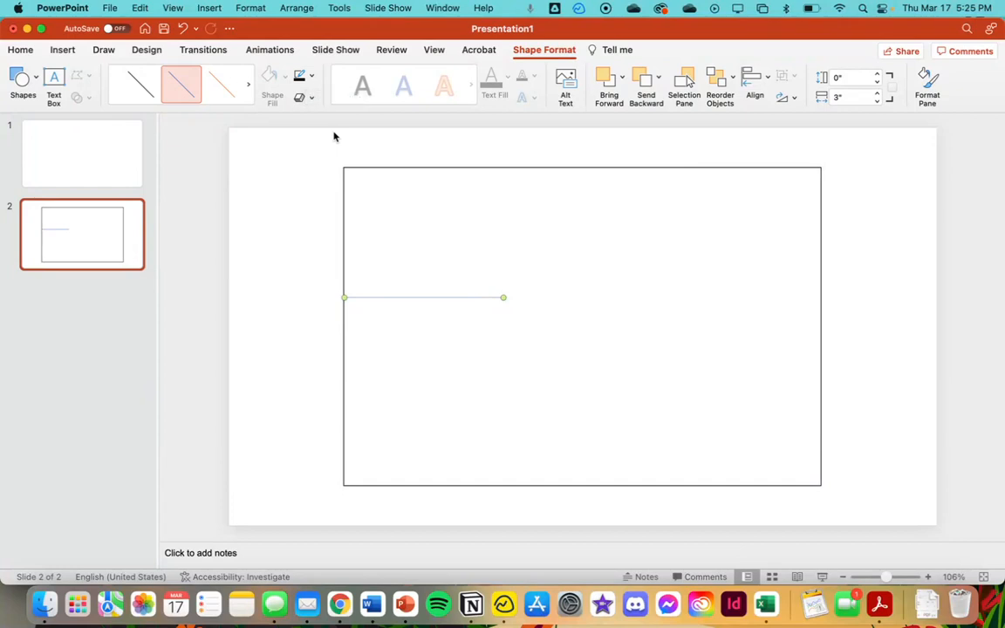
Nudge the line along the left edge and draw a second line near the top
{"action": "left_click_drag", "start_coordinate": [423, 297], "coordinate": [427, 305]}
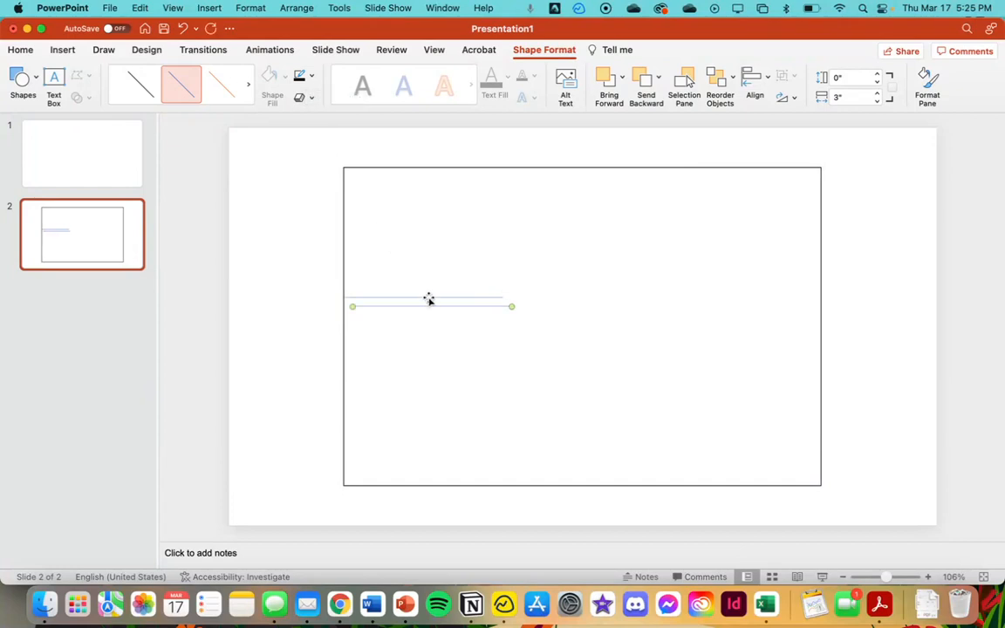
{"action": "left_click_drag", "start_coordinate": [427, 306], "coordinate": [427, 226]}
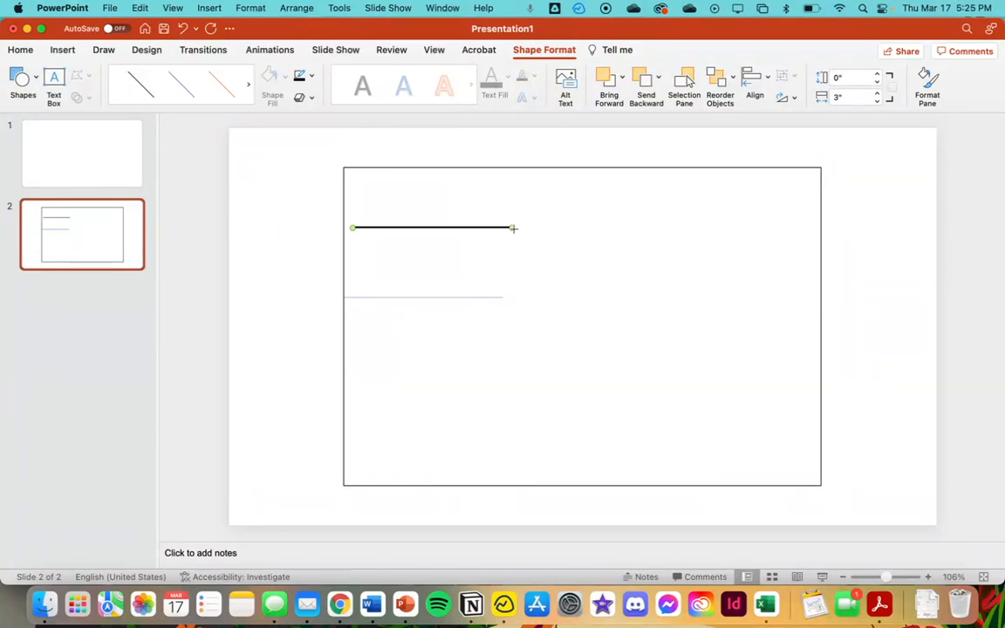
Turn the line into a full-height vertical line reaching the rectangle's bottom edge
{"action": "left_click_drag", "start_coordinate": [513, 227], "coordinate": [415, 462]}
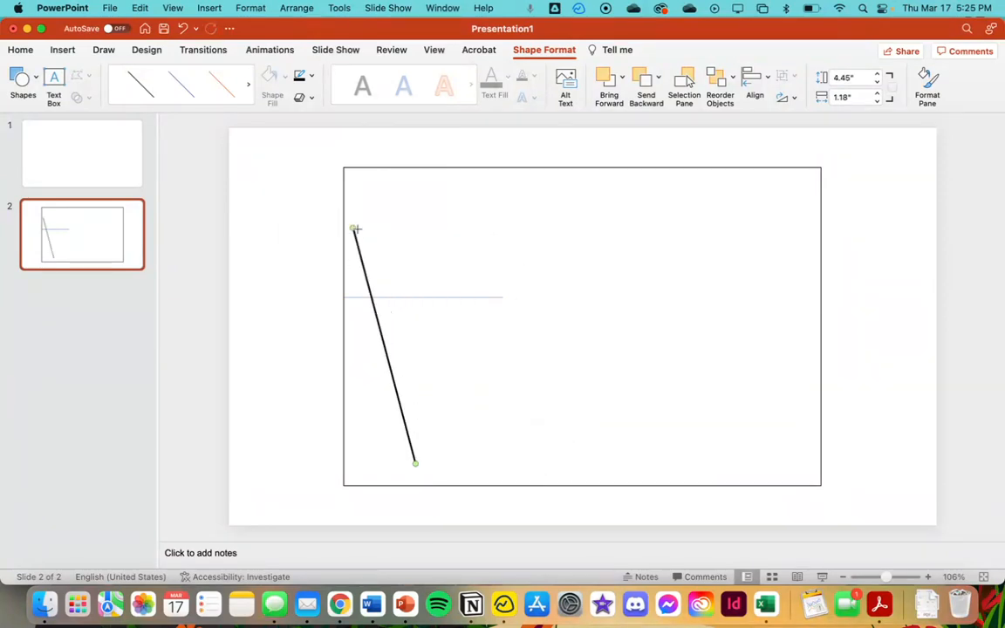
{"action": "left_click_drag", "start_coordinate": [356, 229], "coordinate": [416, 223]}
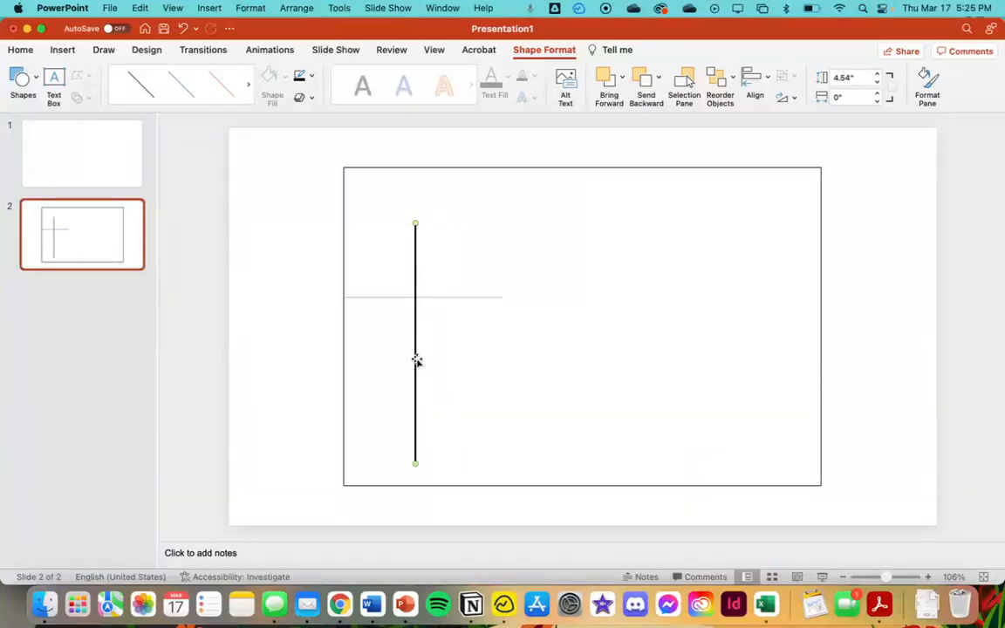
{"action": "right_click", "coordinate": [415, 360]}
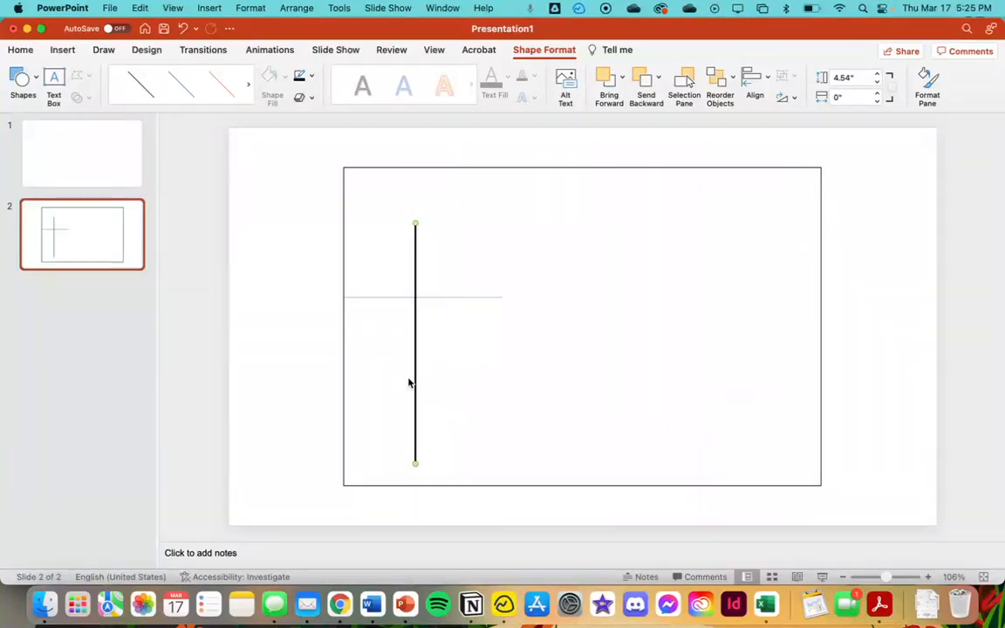
{"action": "right_click", "coordinate": [415, 384]}
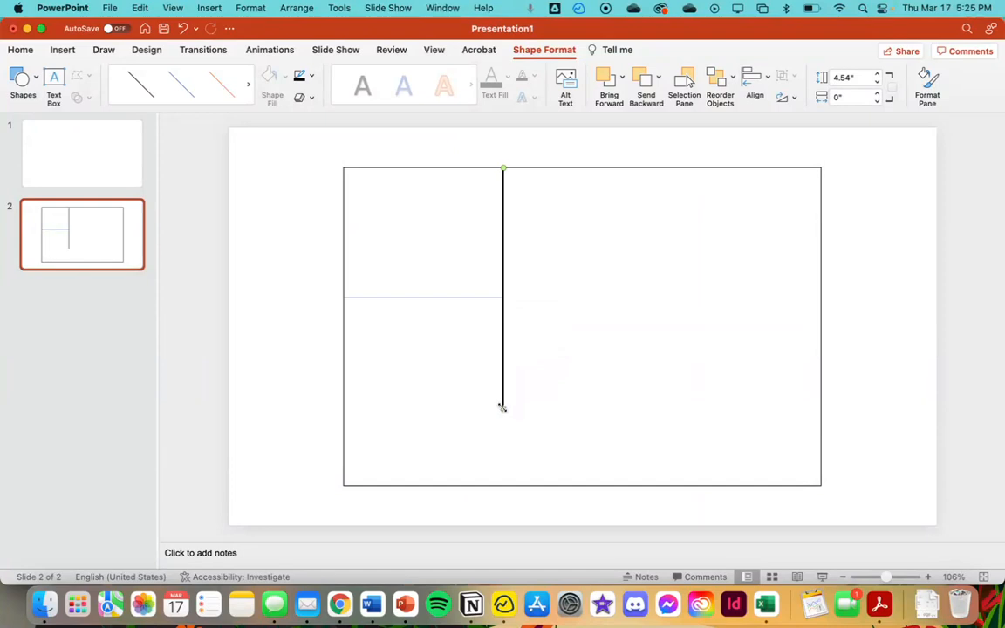
{"action": "left_click_drag", "start_coordinate": [503, 407], "coordinate": [502, 485]}
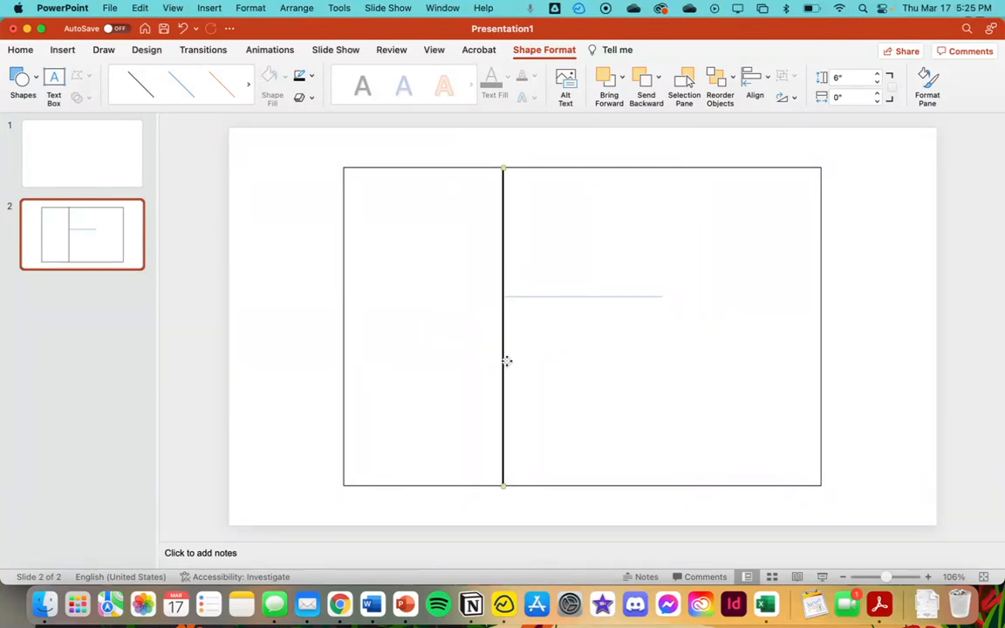
{"action": "mouse_move", "coordinate": [502, 365]}
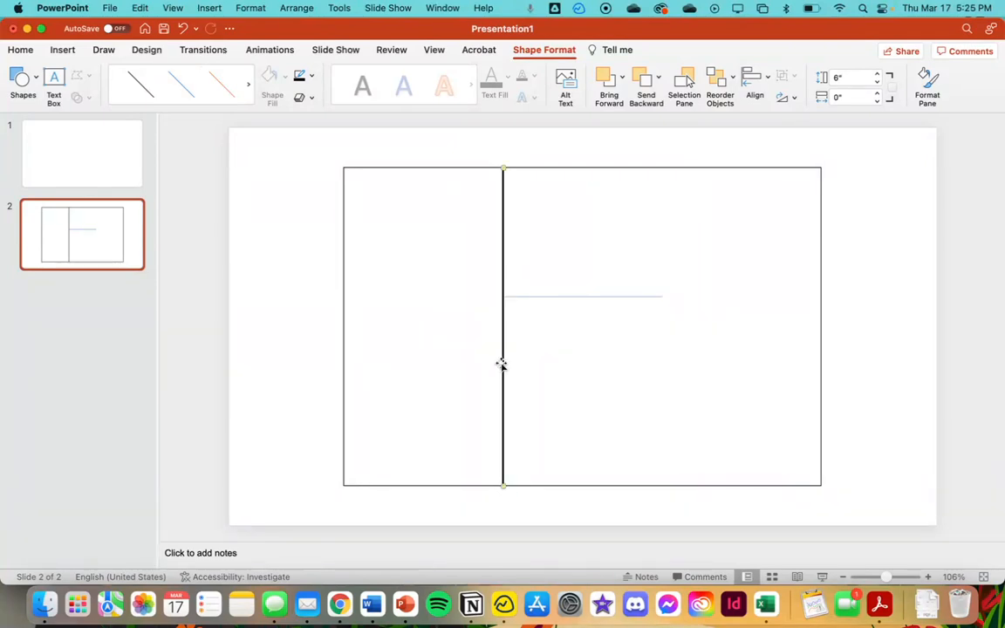
Place dividers at one-third and two-thirds across and move the stray short line out
{"action": "left_click_drag", "start_coordinate": [502, 362], "coordinate": [671, 362]}
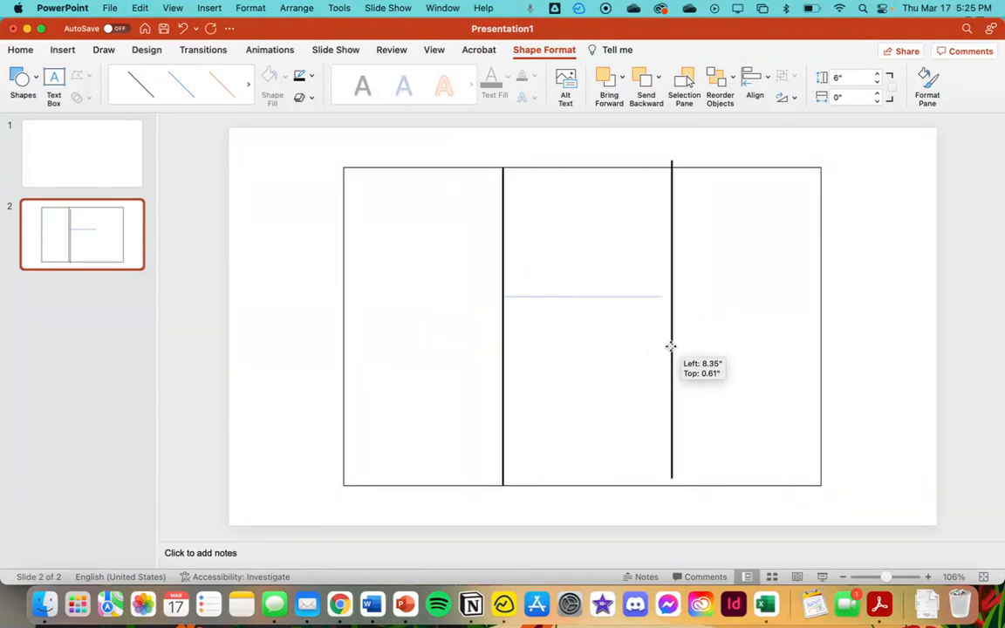
{"action": "left_click_drag", "start_coordinate": [670, 349], "coordinate": [663, 352]}
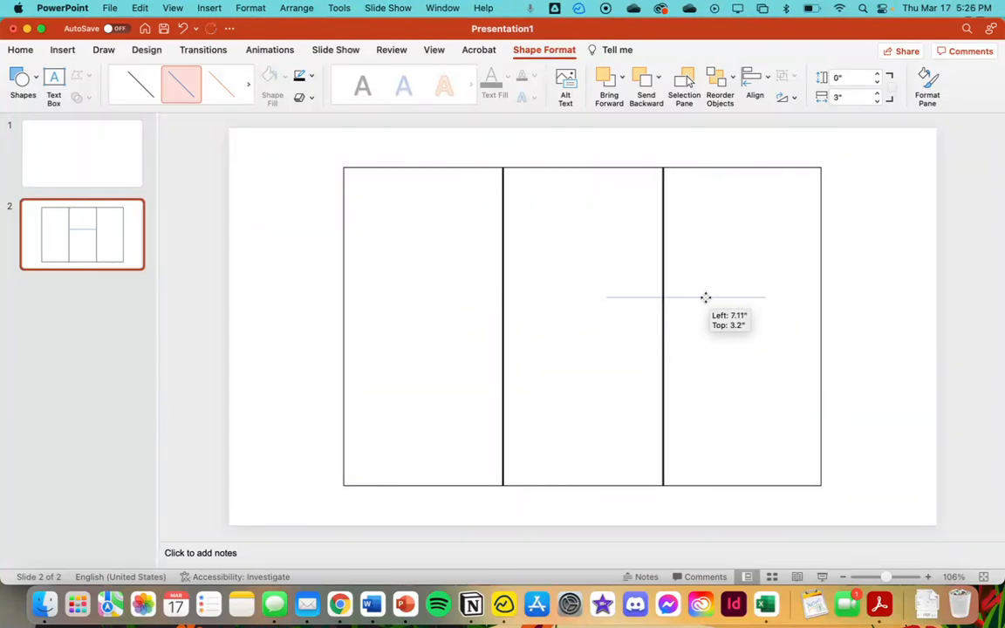
{"action": "left_click_drag", "start_coordinate": [705, 297], "coordinate": [602, 293]}
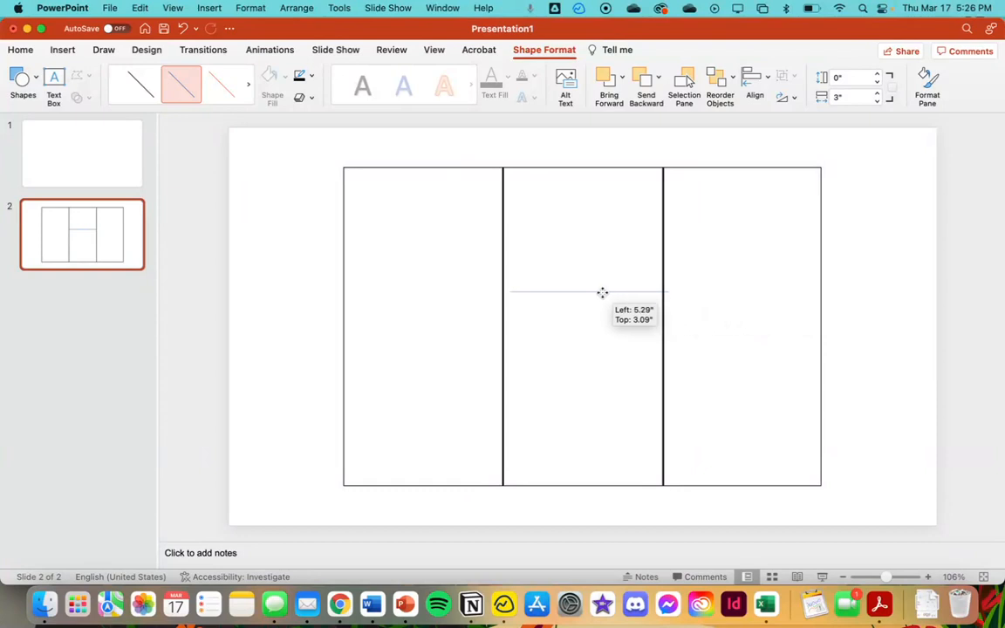
{"action": "left_click_drag", "start_coordinate": [601, 293], "coordinate": [581, 328]}
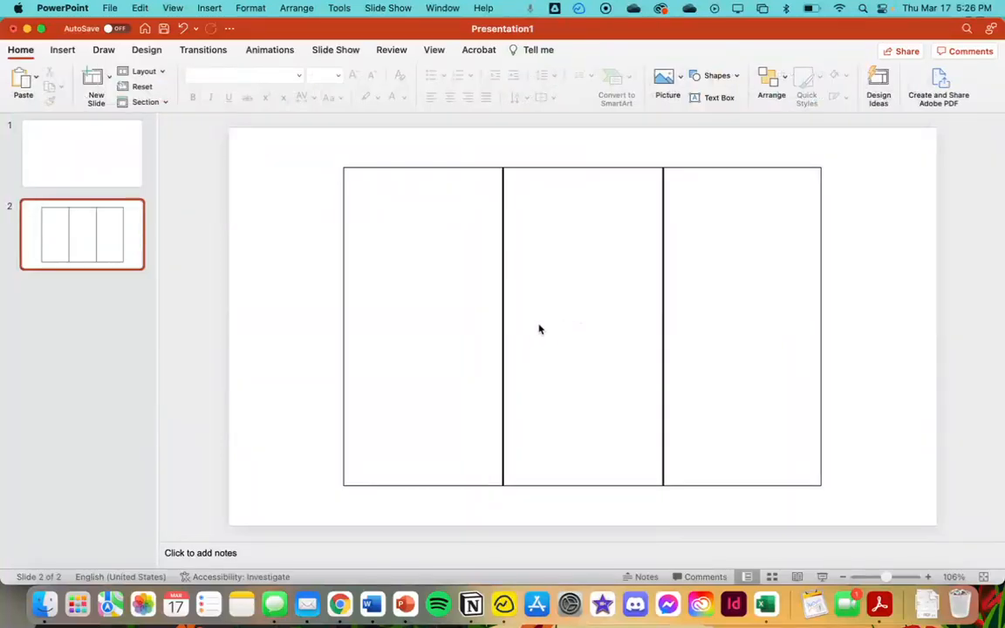
{"action": "mouse_move", "coordinate": [895, 230]}
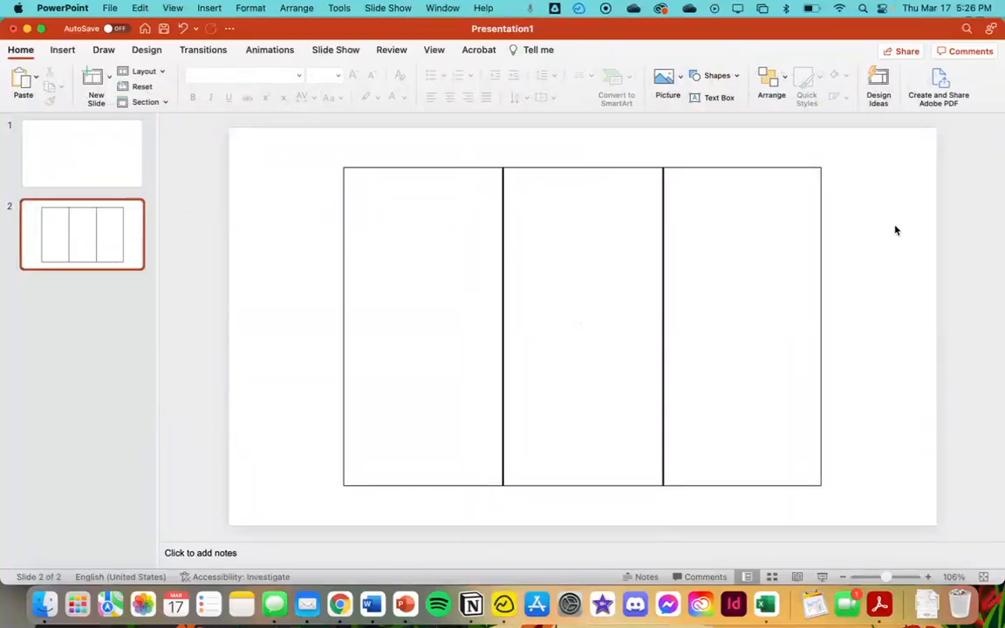
{"action": "mouse_move", "coordinate": [754, 223]}
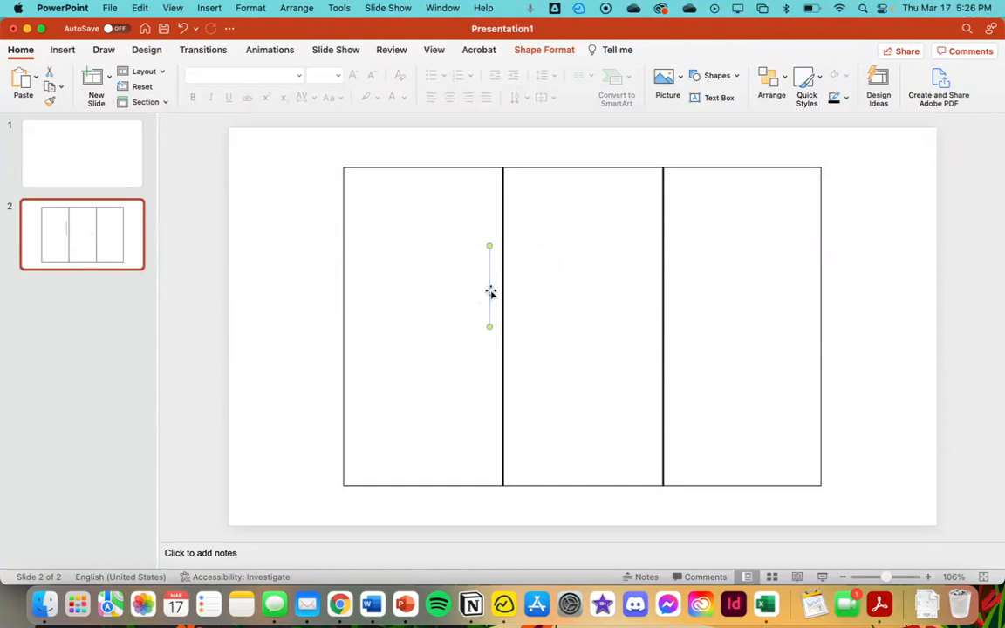
Draw a short vertical line in the middle section and set its height to 0.1 inch
{"action": "left_click_drag", "start_coordinate": [489, 291], "coordinate": [596, 244]}
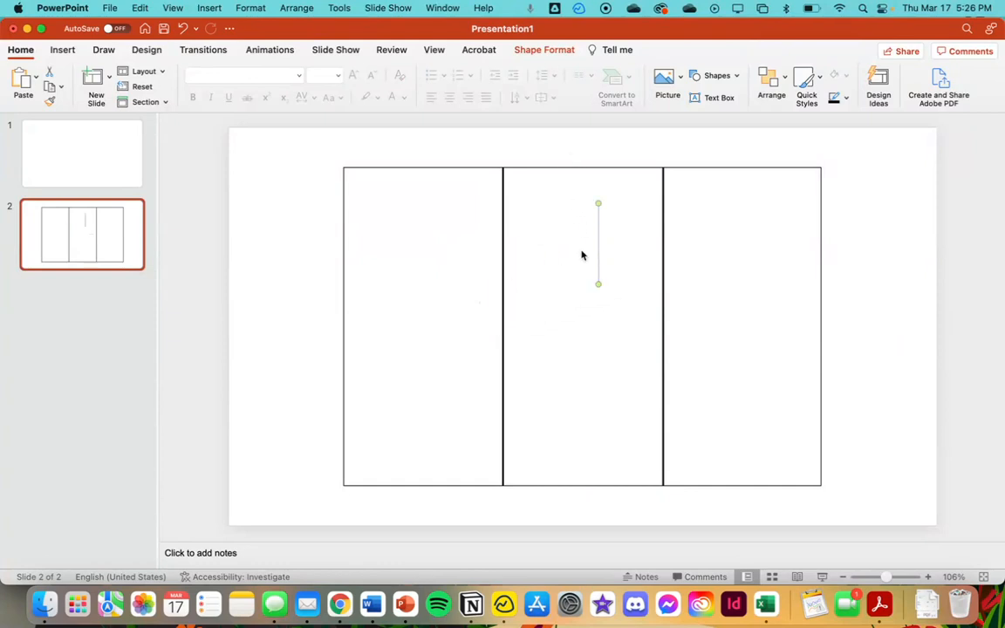
{"action": "mouse_move", "coordinate": [589, 481]}
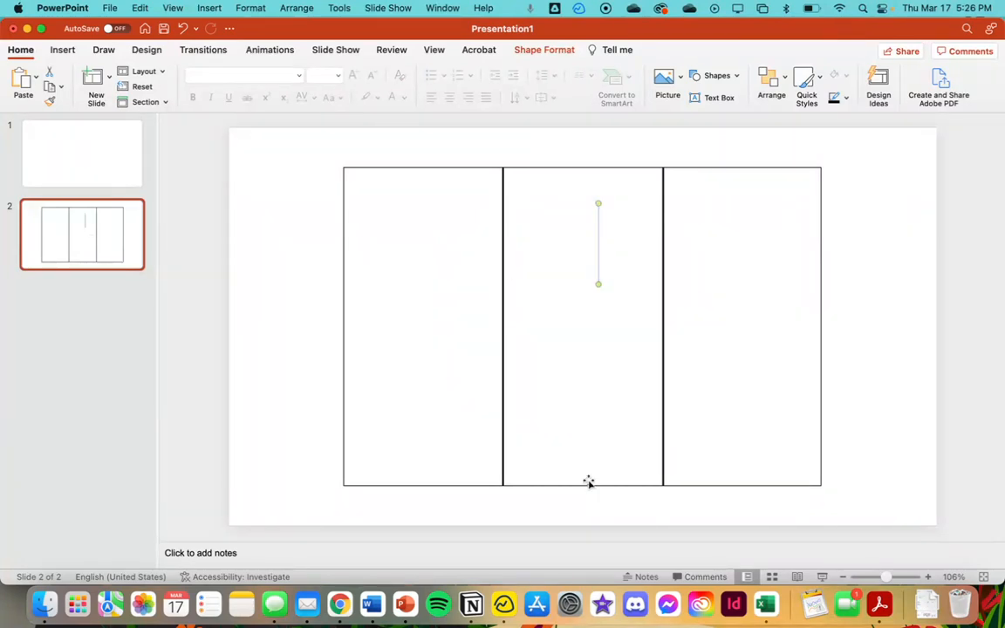
{"action": "mouse_move", "coordinate": [567, 122]}
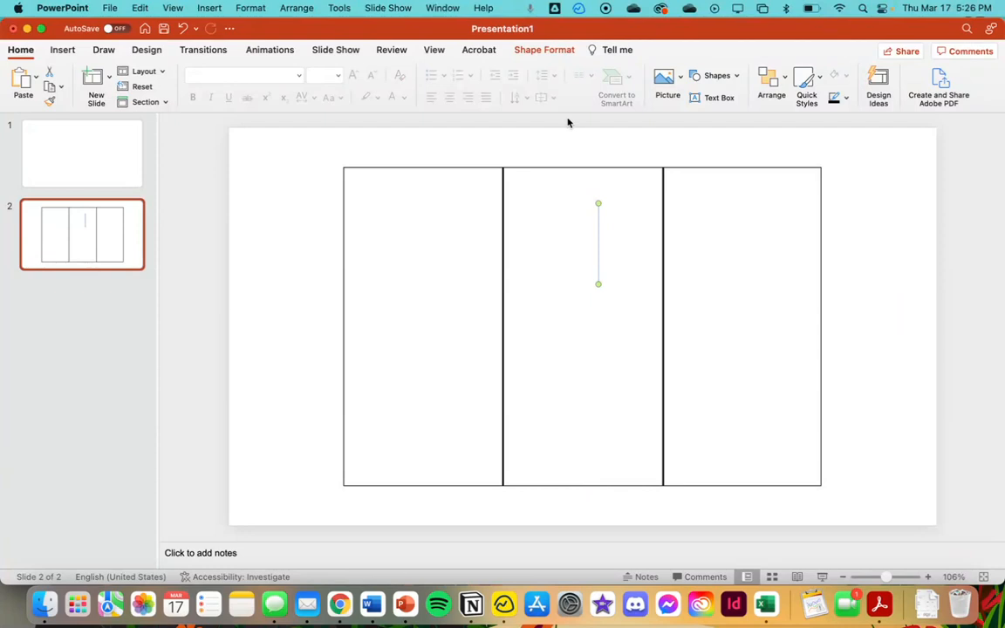
{"action": "mouse_move", "coordinate": [614, 171]}
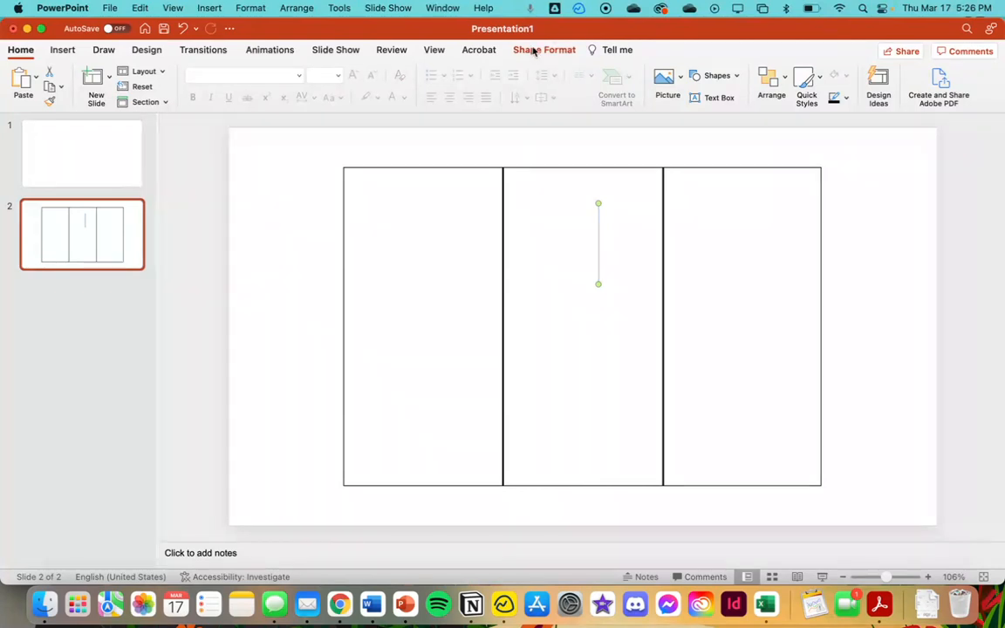
{"action": "left_click", "coordinate": [544, 48]}
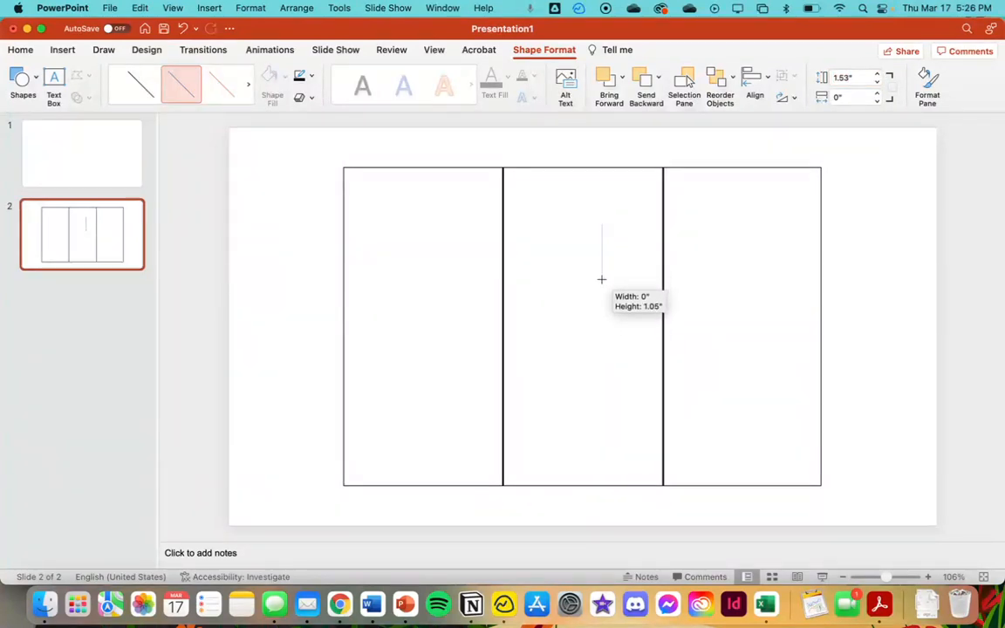
{"action": "left_click_drag", "start_coordinate": [600, 279], "coordinate": [603, 265]}
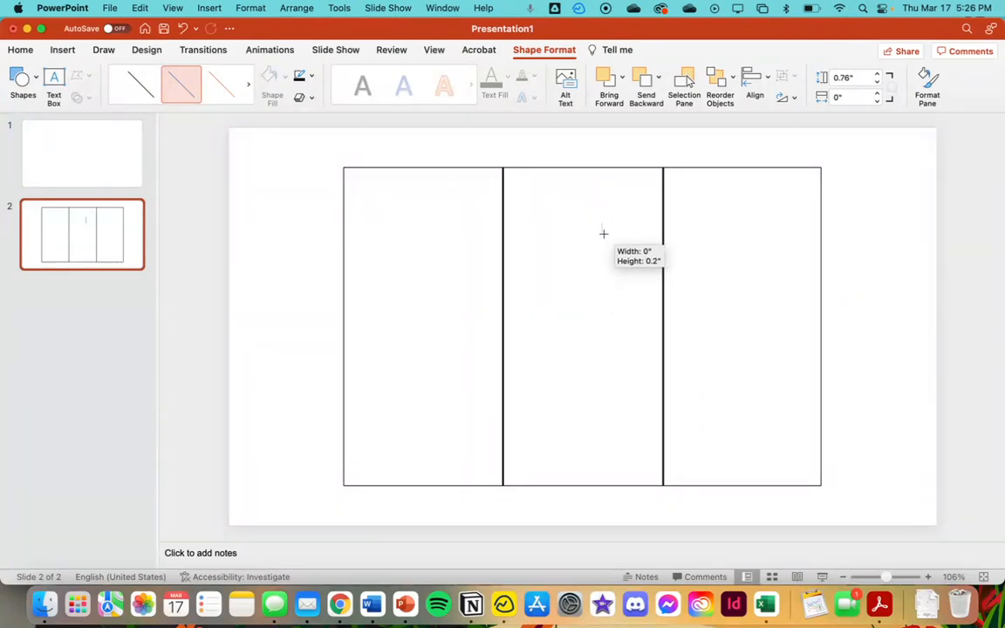
{"action": "left_click", "coordinate": [607, 231]}
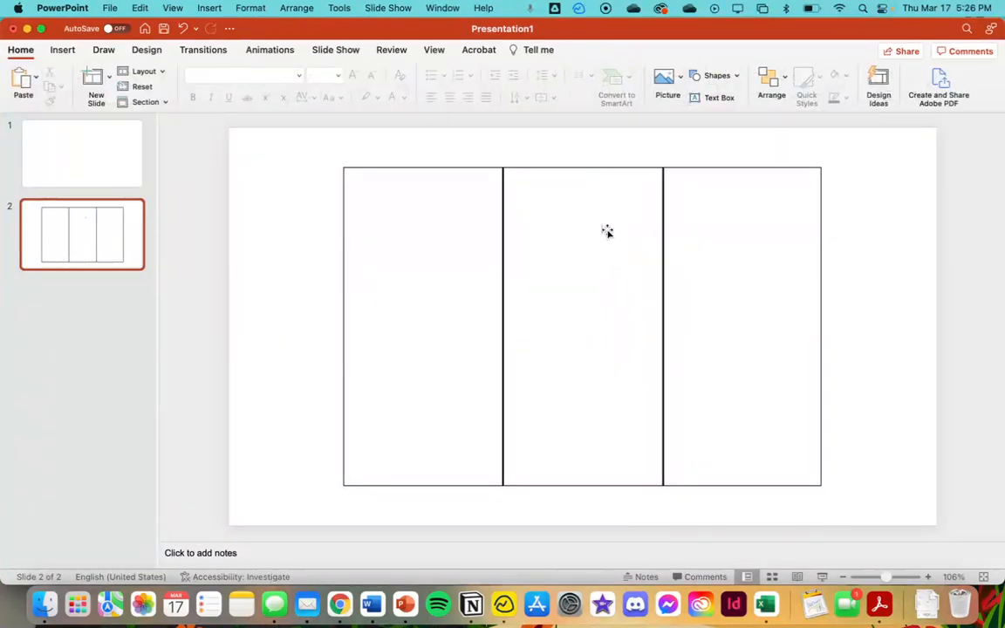
{"action": "left_click", "coordinate": [602, 229]}
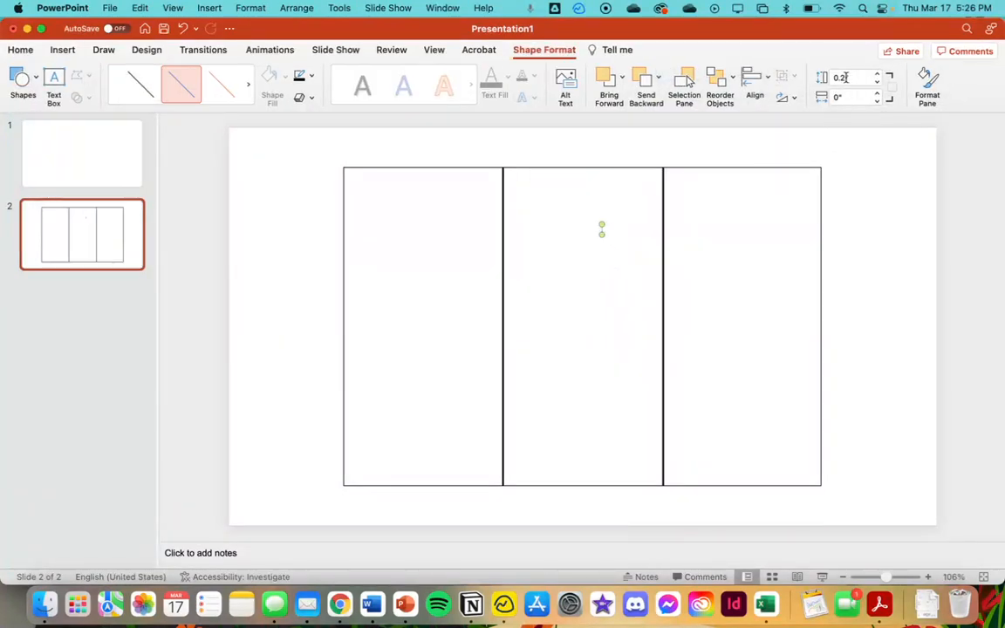
{"action": "triple_click", "coordinate": [851, 77]}
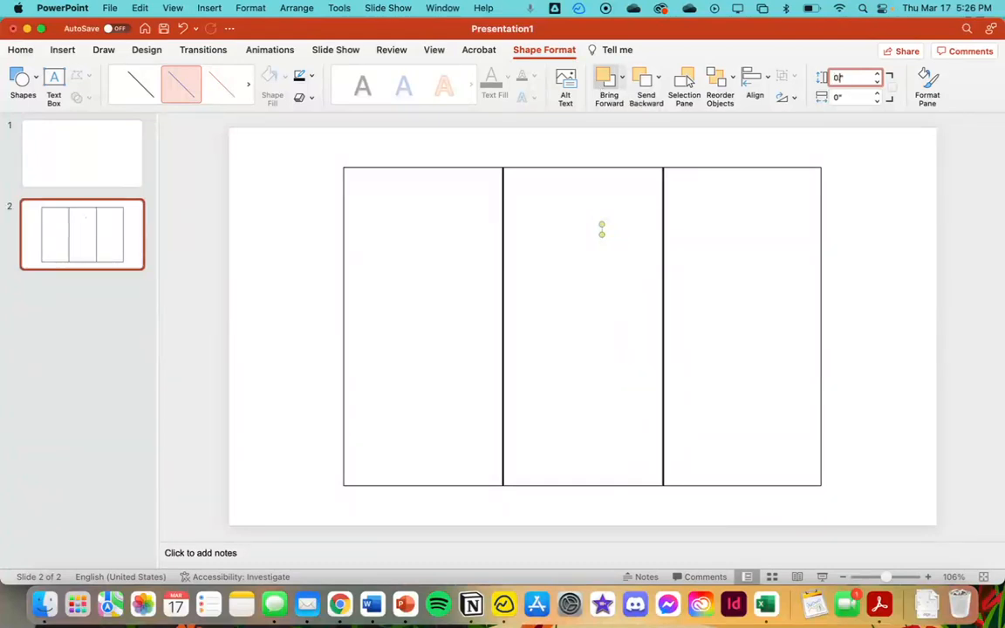
{"action": "type", "text": "0.1"}
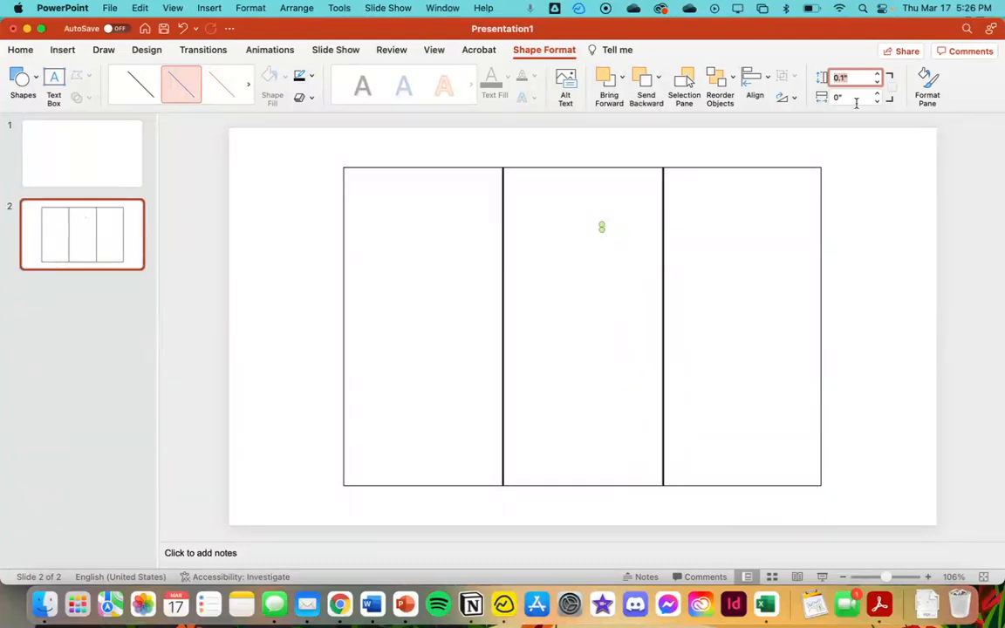
{"action": "left_click_drag", "start_coordinate": [600, 225], "coordinate": [600, 277]}
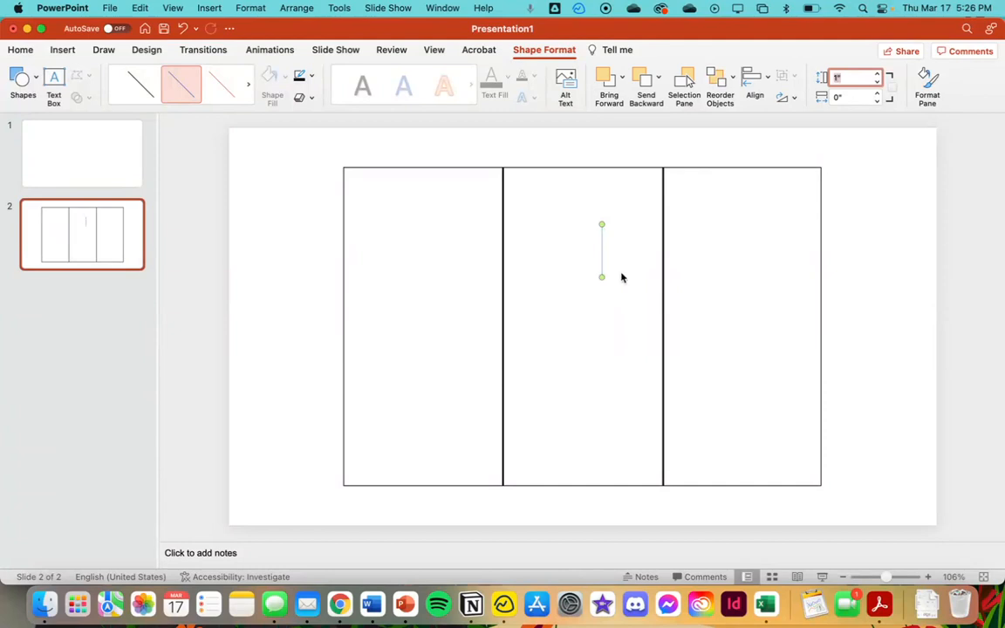
Draw a long horizontal line across the upper field
{"action": "left_click_drag", "start_coordinate": [600, 251], "coordinate": [568, 241]}
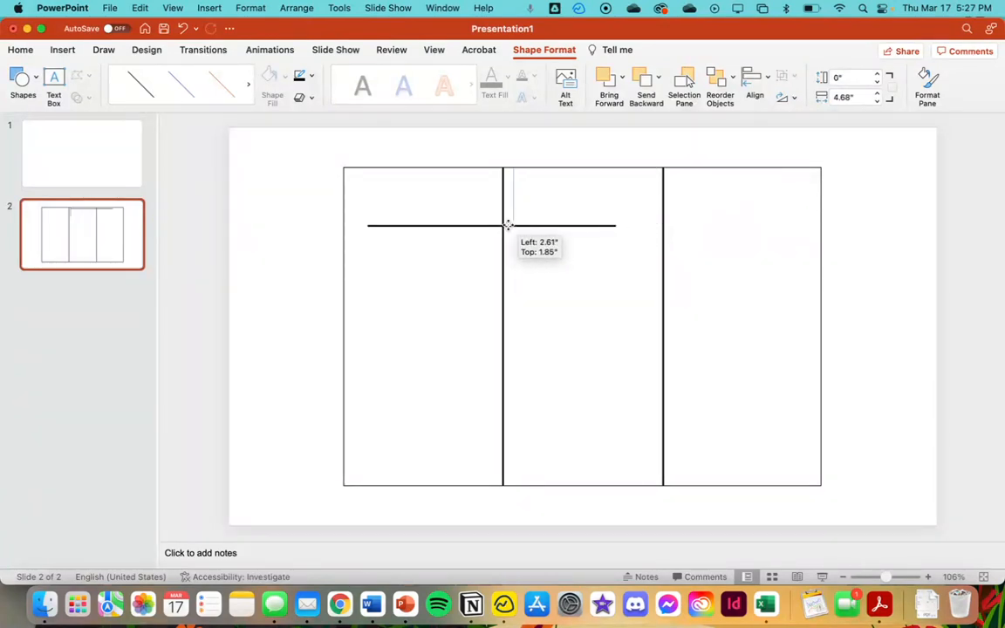
Stretch the horizontal line from the left edge across the full 9-inch field width
{"action": "left_click_drag", "start_coordinate": [506, 225], "coordinate": [591, 219]}
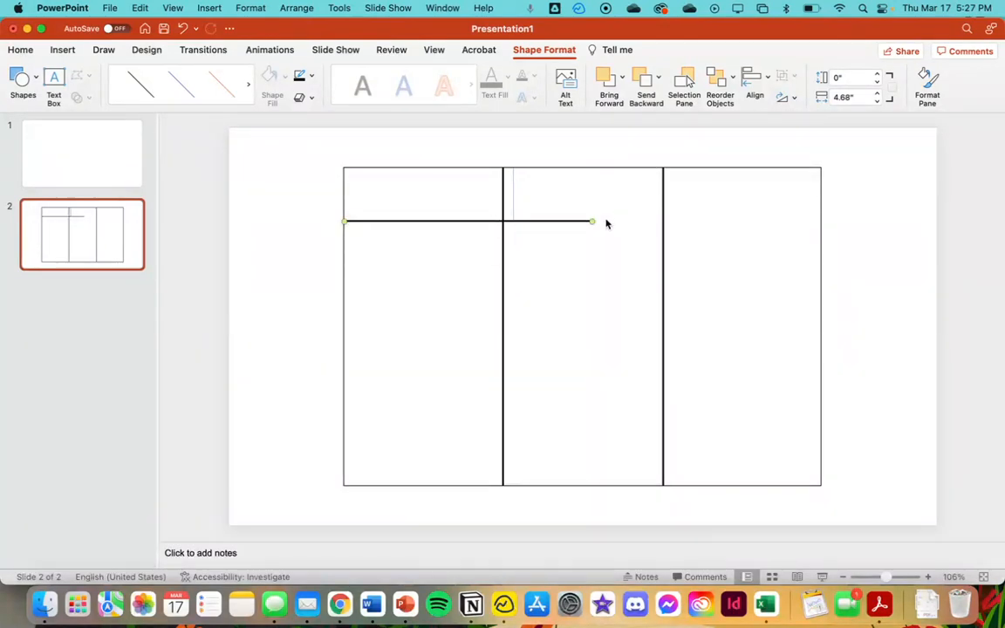
{"action": "left_click_drag", "start_coordinate": [591, 220], "coordinate": [819, 220]}
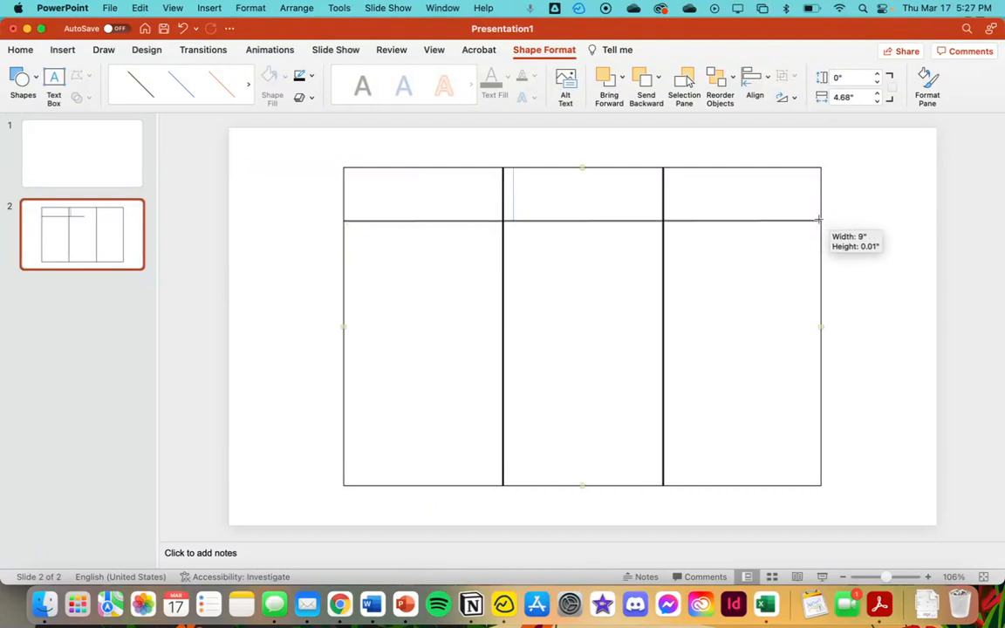
{"action": "left_click", "coordinate": [928, 84]}
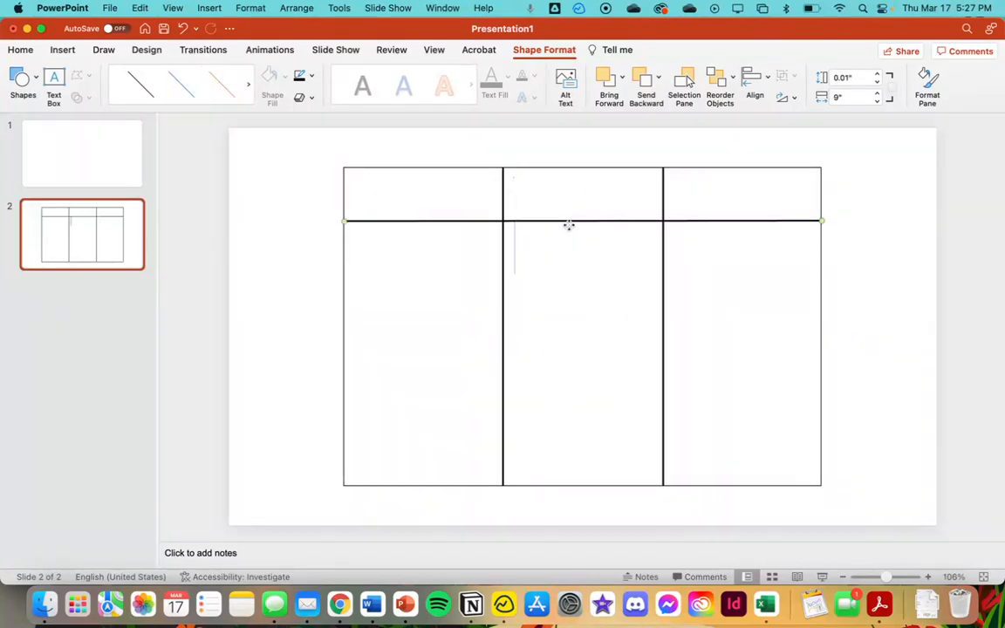
Drag evenly spaced copies downward to make five lines dividing the field into six rows
{"action": "left_click_drag", "start_coordinate": [569, 220], "coordinate": [569, 272]}
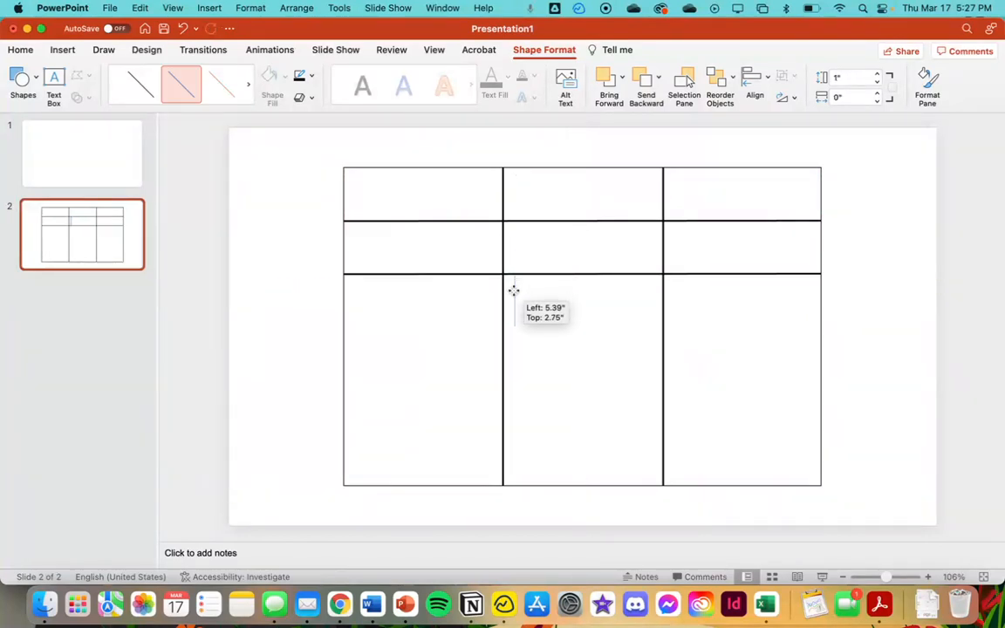
{"action": "left_click_drag", "start_coordinate": [513, 289], "coordinate": [569, 225]}
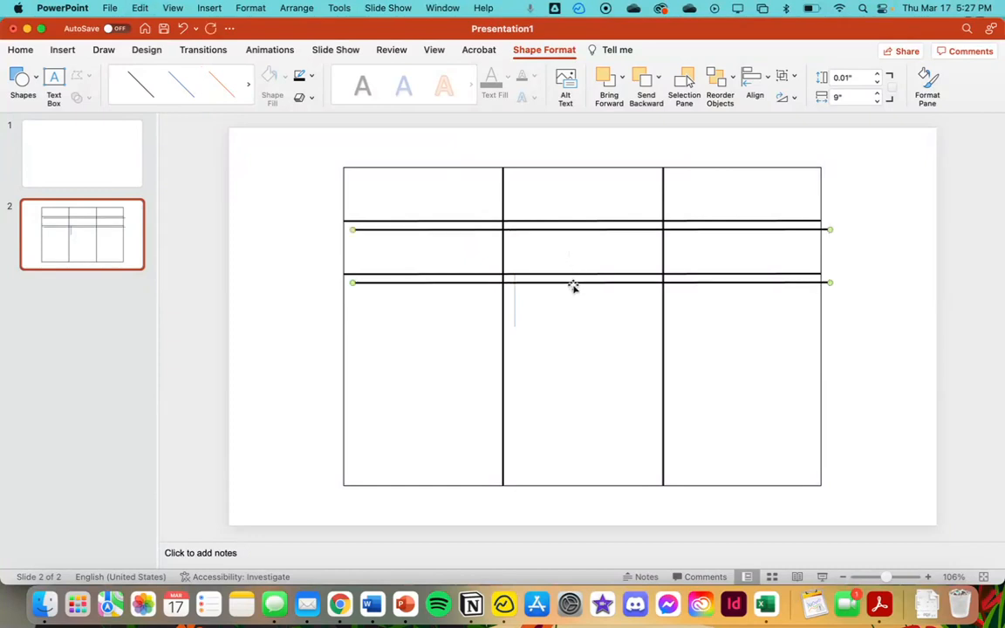
{"action": "left_click_drag", "start_coordinate": [572, 282], "coordinate": [566, 379]}
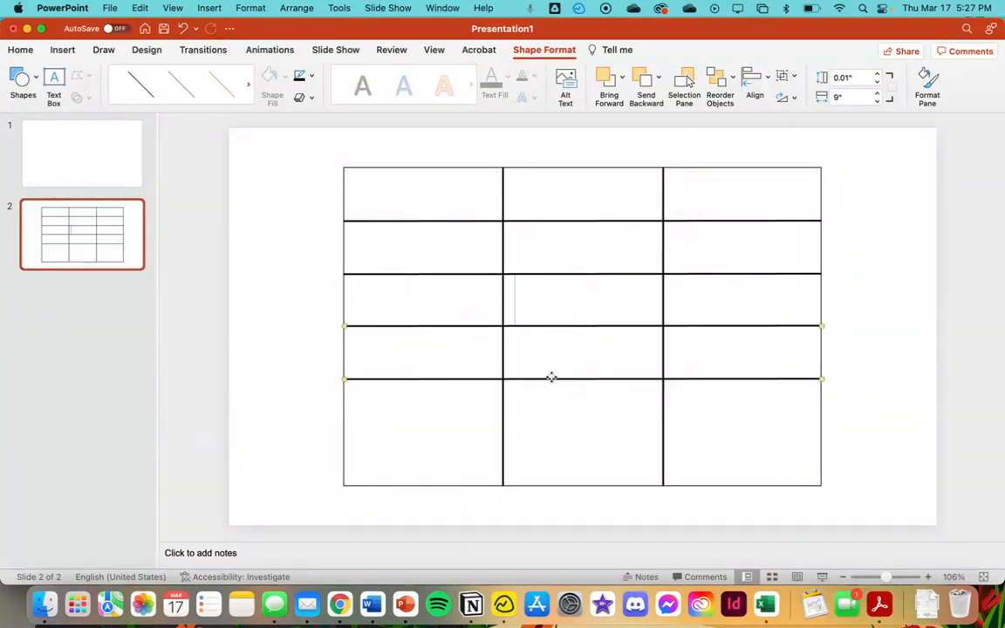
{"action": "left_click_drag", "start_coordinate": [552, 377], "coordinate": [555, 467]}
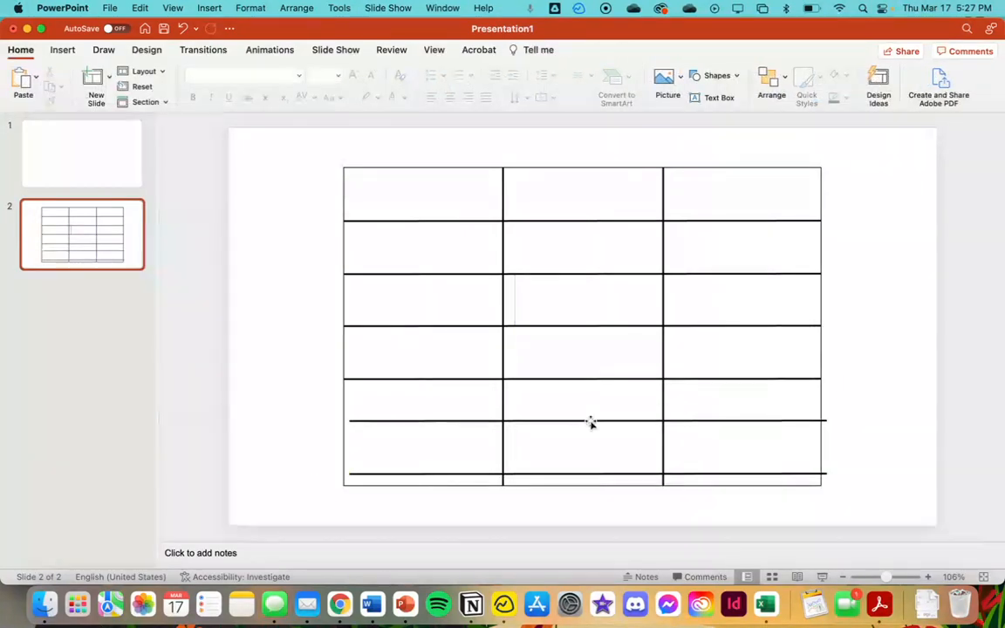
{"action": "left_click_drag", "start_coordinate": [592, 420], "coordinate": [591, 474]}
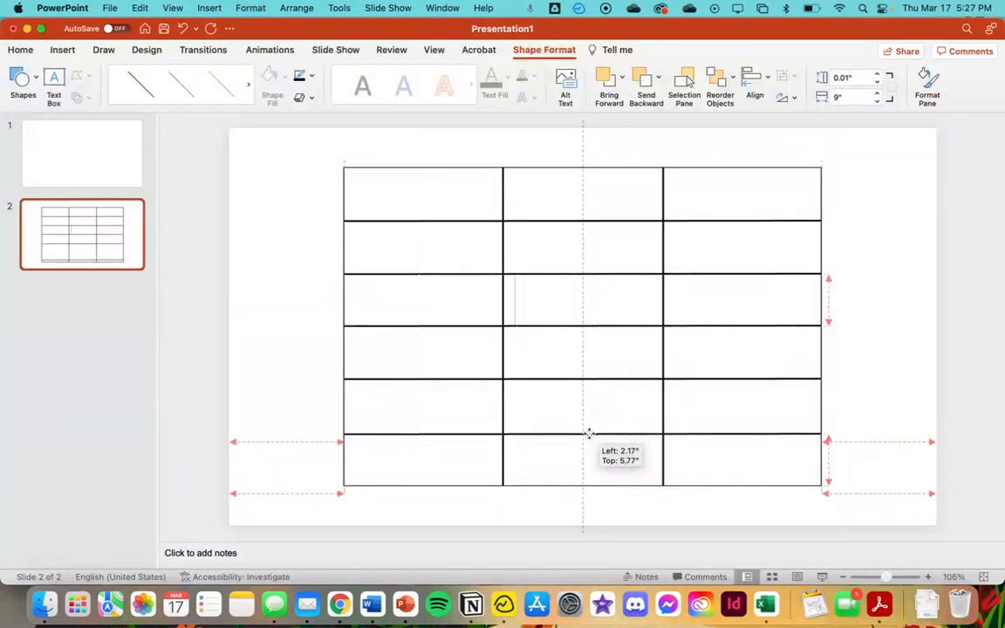
{"action": "left_click_drag", "start_coordinate": [589, 432], "coordinate": [590, 429]}
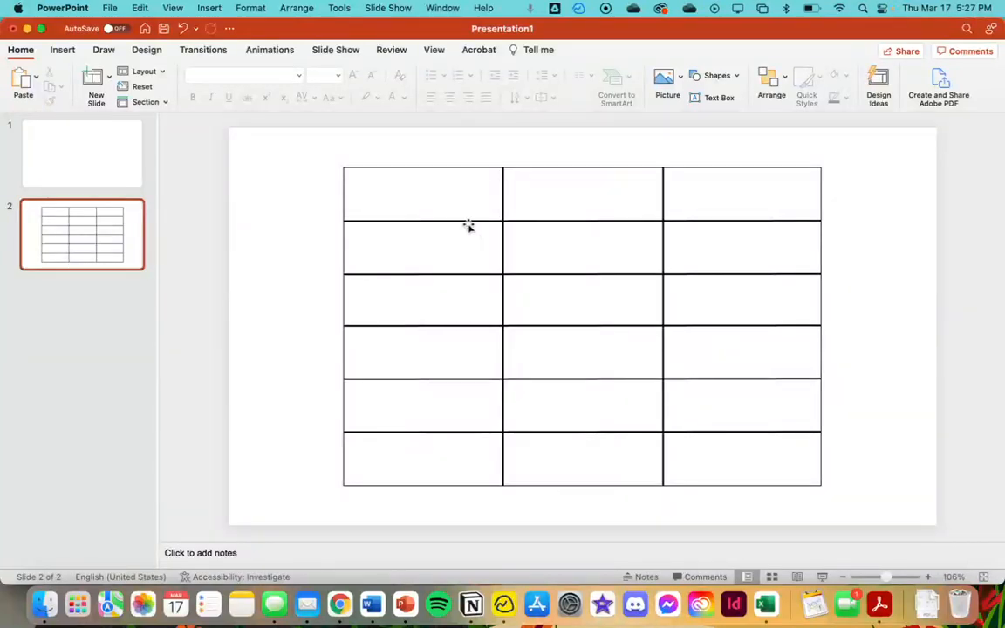
{"action": "mouse_move", "coordinate": [503, 199]}
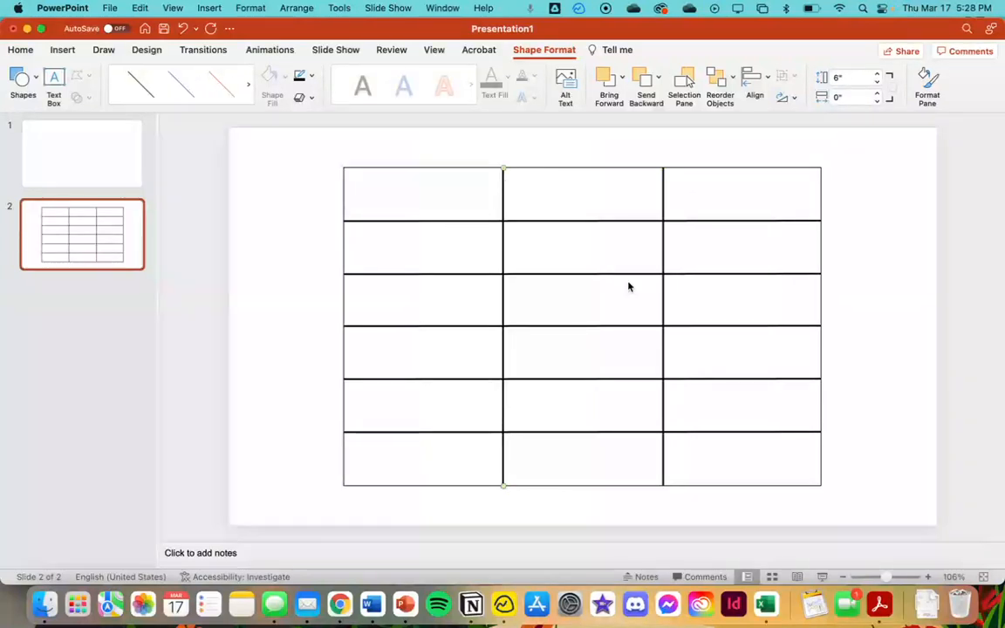
Select the left vertical divider to start placing a hash mark
{"action": "left_click", "coordinate": [502, 328]}
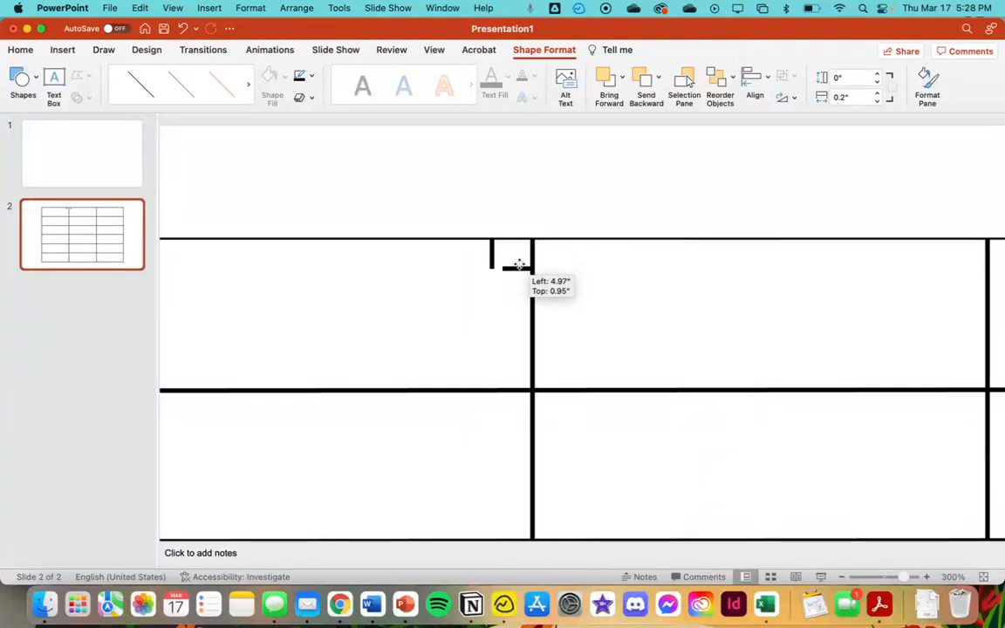
Place four evenly spaced hash marks along the left divider in the top section
{"action": "left_click_drag", "start_coordinate": [515, 265], "coordinate": [502, 253]}
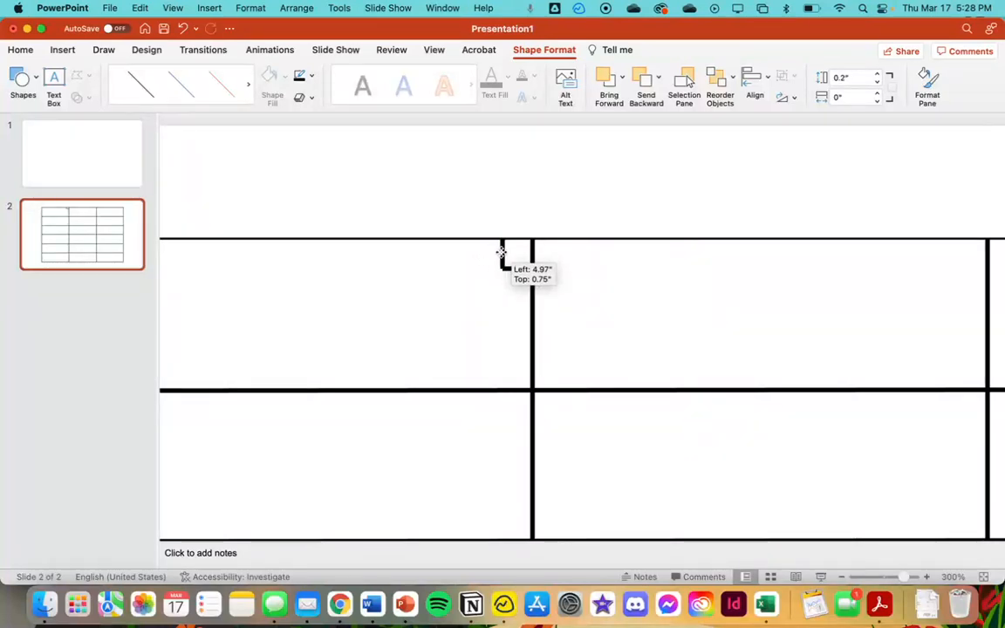
{"action": "left_click_drag", "start_coordinate": [502, 248], "coordinate": [515, 265]}
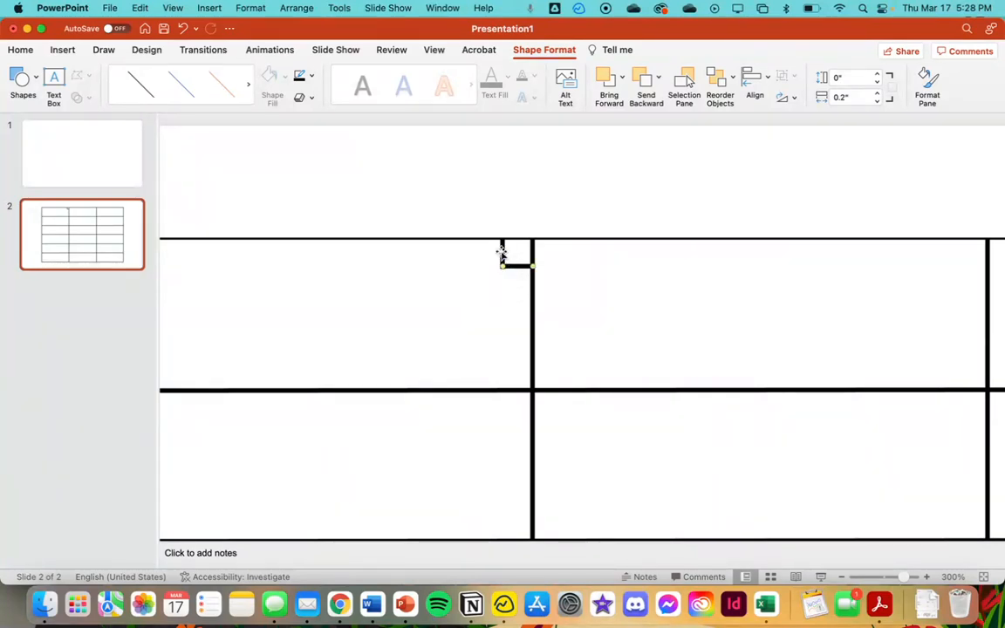
{"action": "left_click_drag", "start_coordinate": [502, 253], "coordinate": [502, 279]}
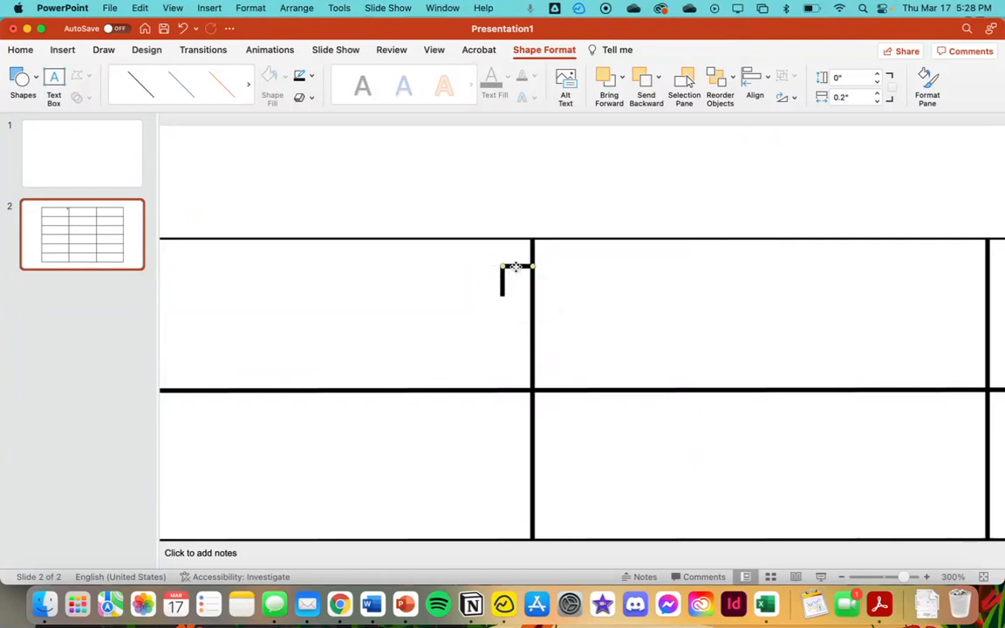
{"action": "left_click_drag", "start_coordinate": [502, 266], "coordinate": [527, 293]}
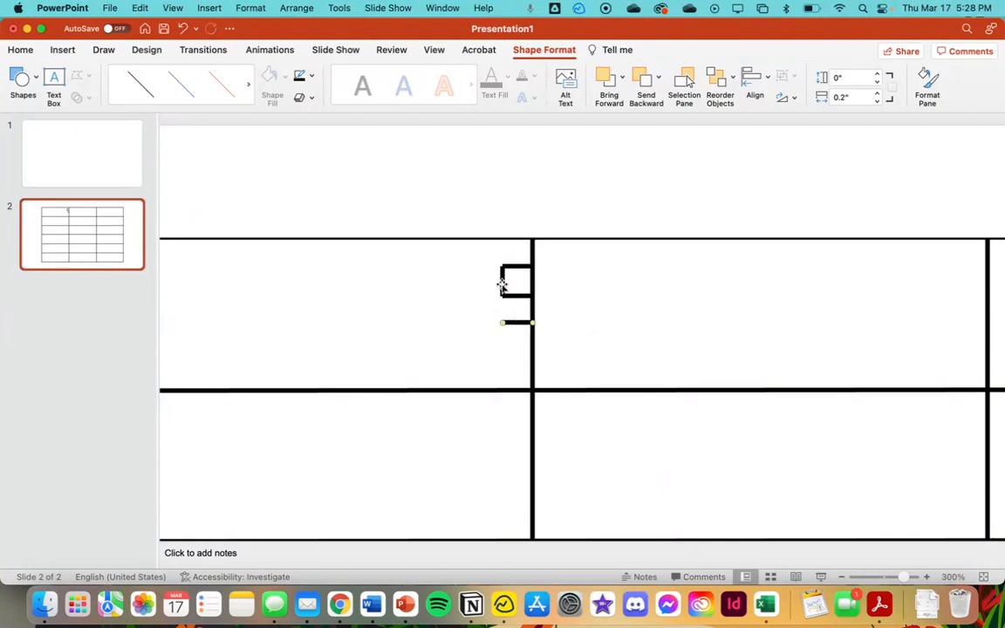
{"action": "left_click_drag", "start_coordinate": [514, 280], "coordinate": [504, 312]}
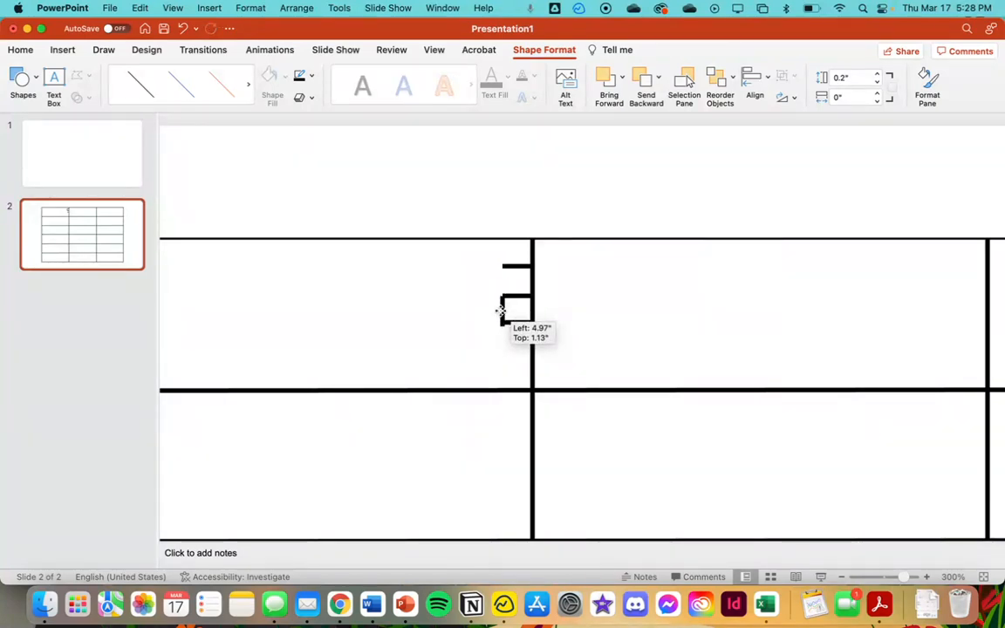
{"action": "left_click_drag", "start_coordinate": [515, 300], "coordinate": [514, 314]}
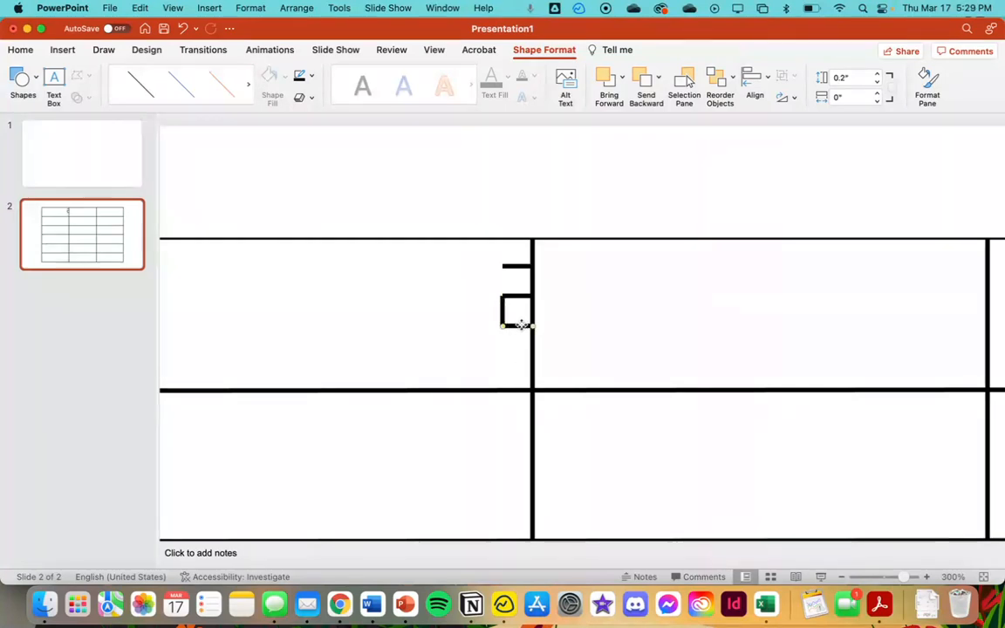
{"action": "left_click_drag", "start_coordinate": [517, 306], "coordinate": [520, 349]}
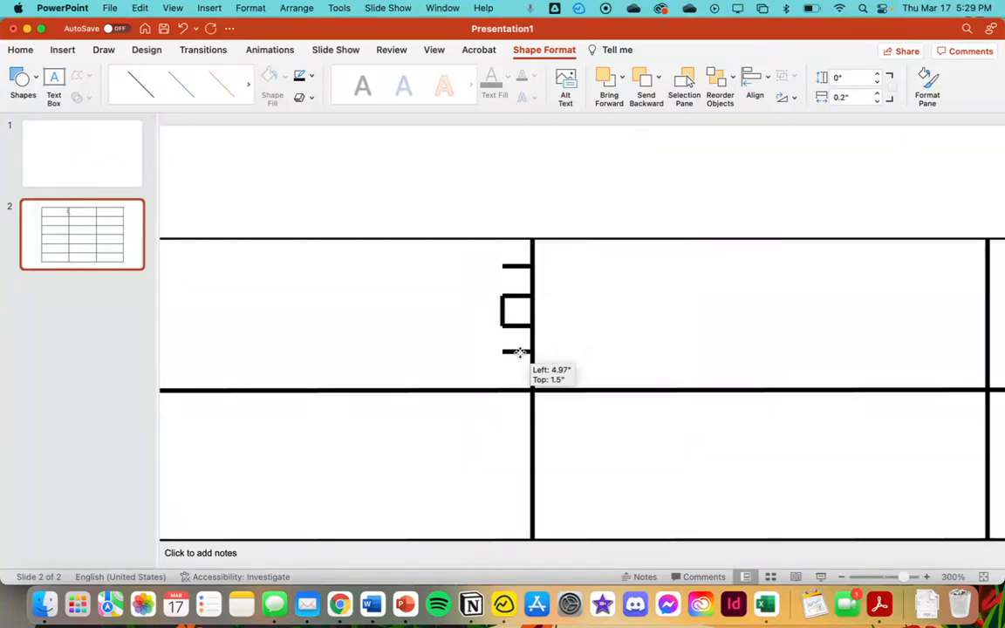
{"action": "left_click_drag", "start_coordinate": [520, 352], "coordinate": [495, 335]}
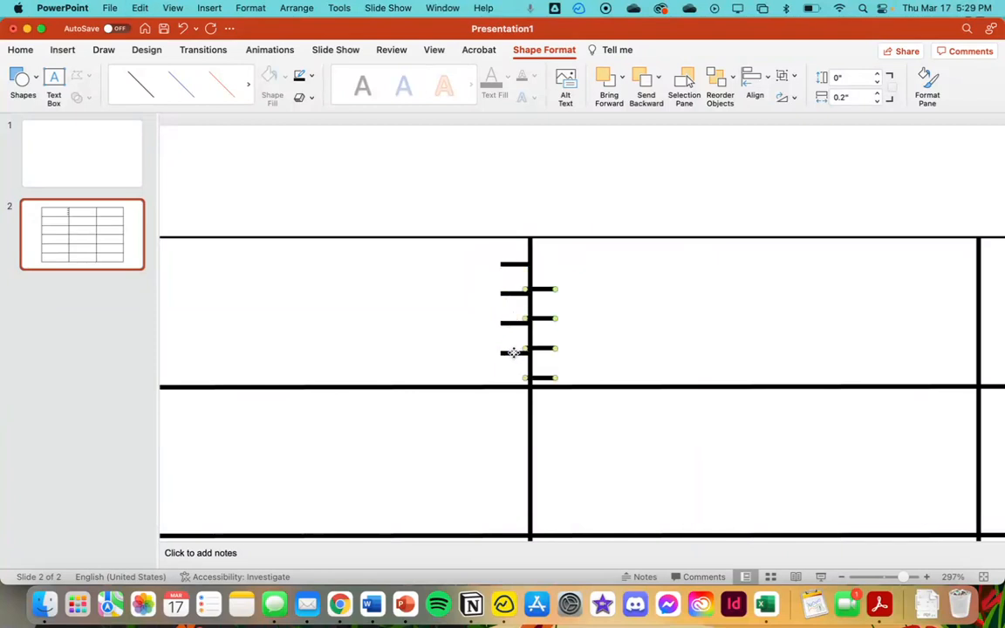
Copy the hash-mark set onto the second vertical divider
{"action": "left_click_drag", "start_coordinate": [533, 349], "coordinate": [768, 366]}
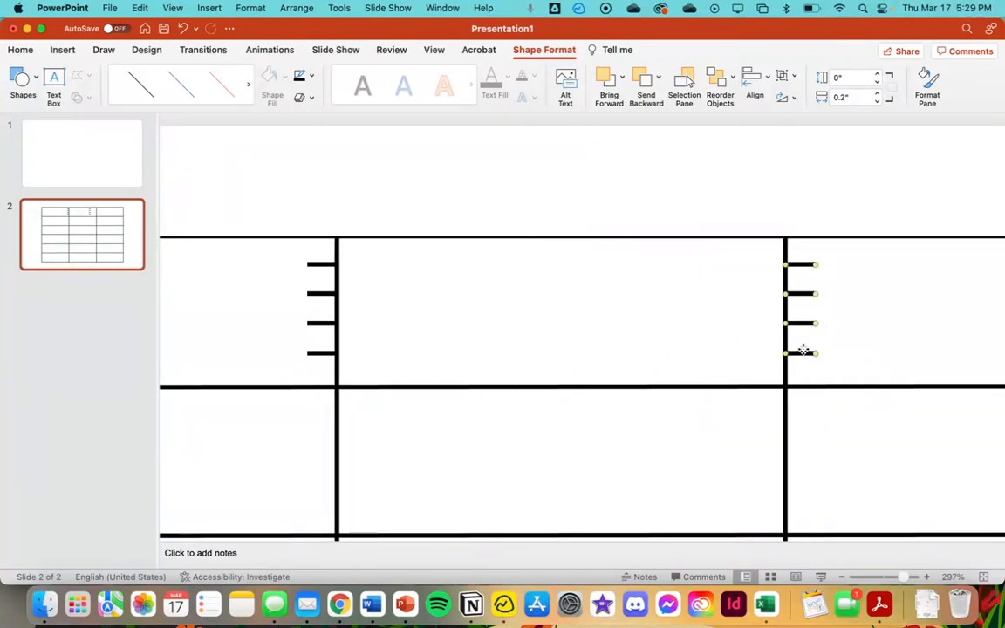
{"action": "left_click", "coordinate": [600, 344]}
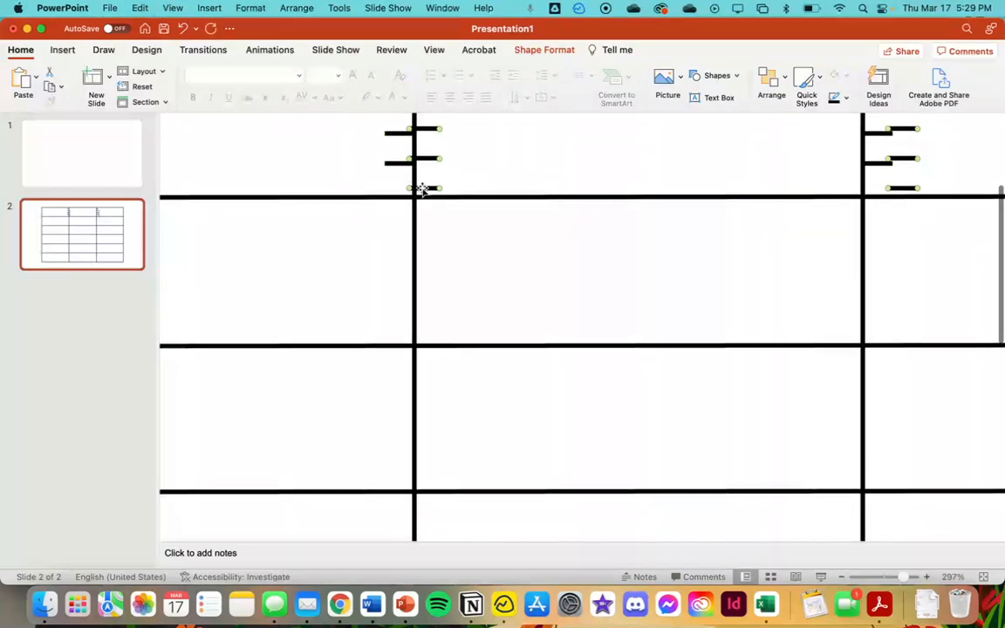
Duplicate the hash marks down into the lower sections along both dividers
{"action": "left_click_drag", "start_coordinate": [422, 189], "coordinate": [396, 313]}
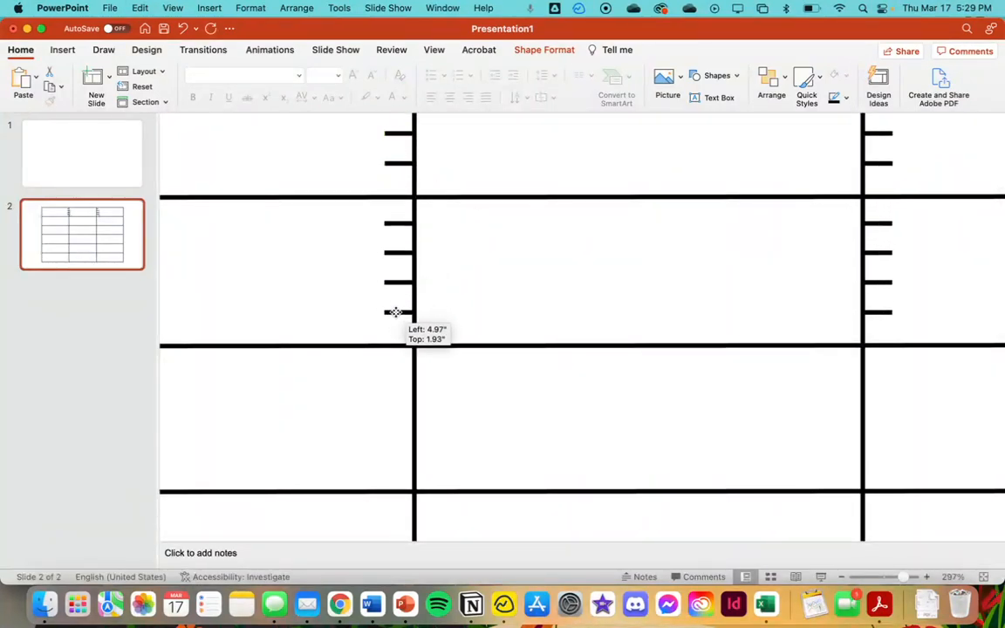
{"action": "left_click_drag", "start_coordinate": [398, 312], "coordinate": [398, 315]}
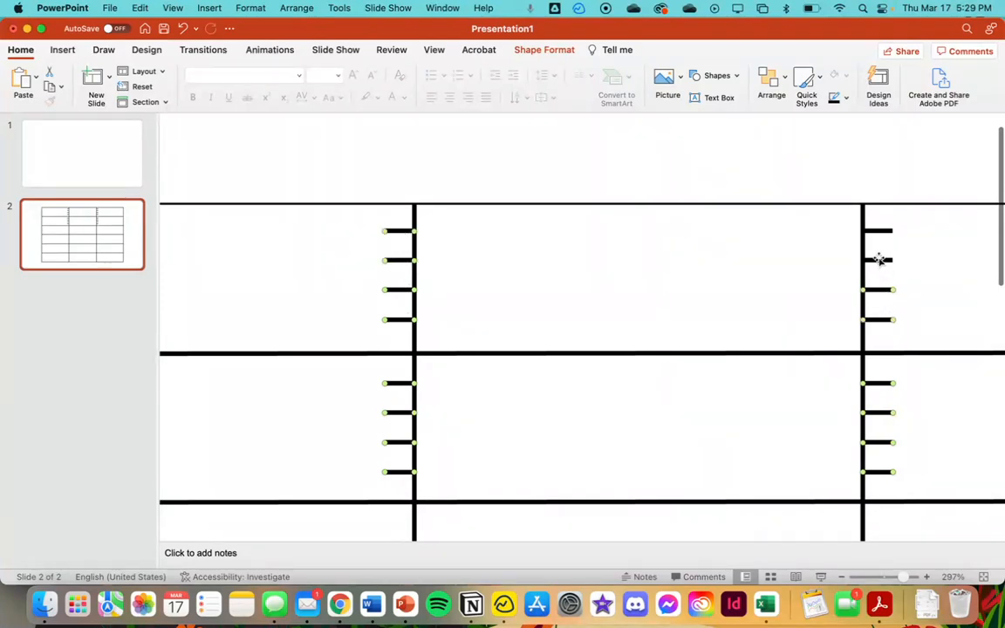
{"action": "scroll", "scroll_direction": "up", "scroll_amount": 3}
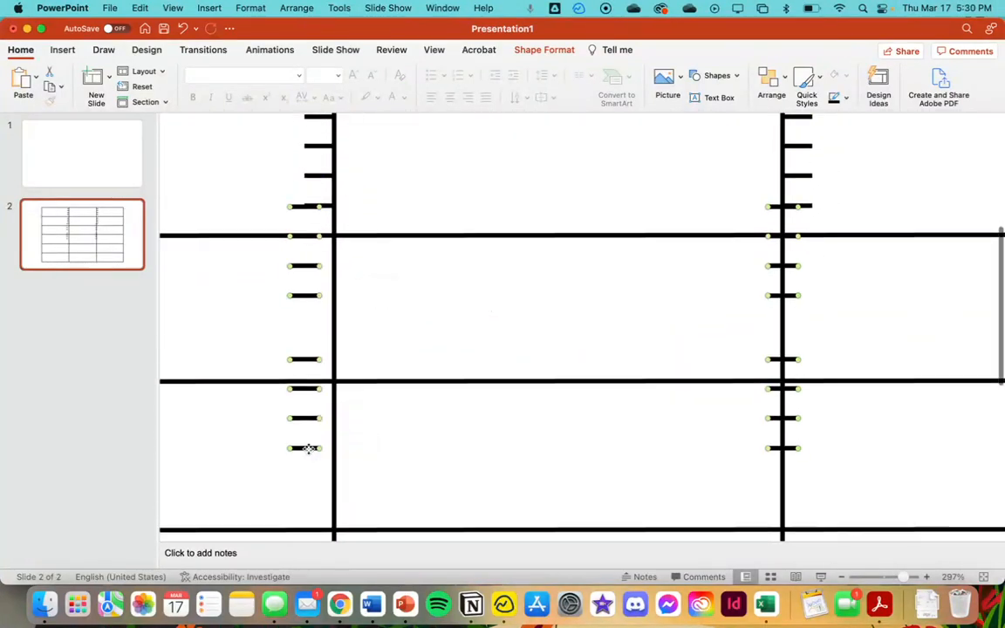
{"action": "left_click_drag", "start_coordinate": [311, 447], "coordinate": [304, 364]}
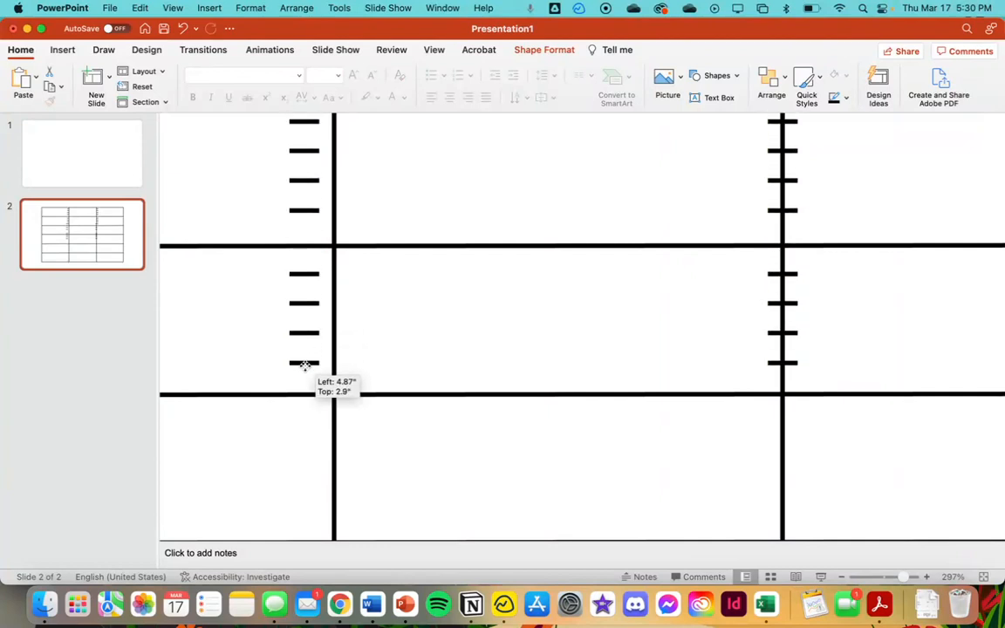
{"action": "left_click_drag", "start_coordinate": [303, 365], "coordinate": [316, 366]}
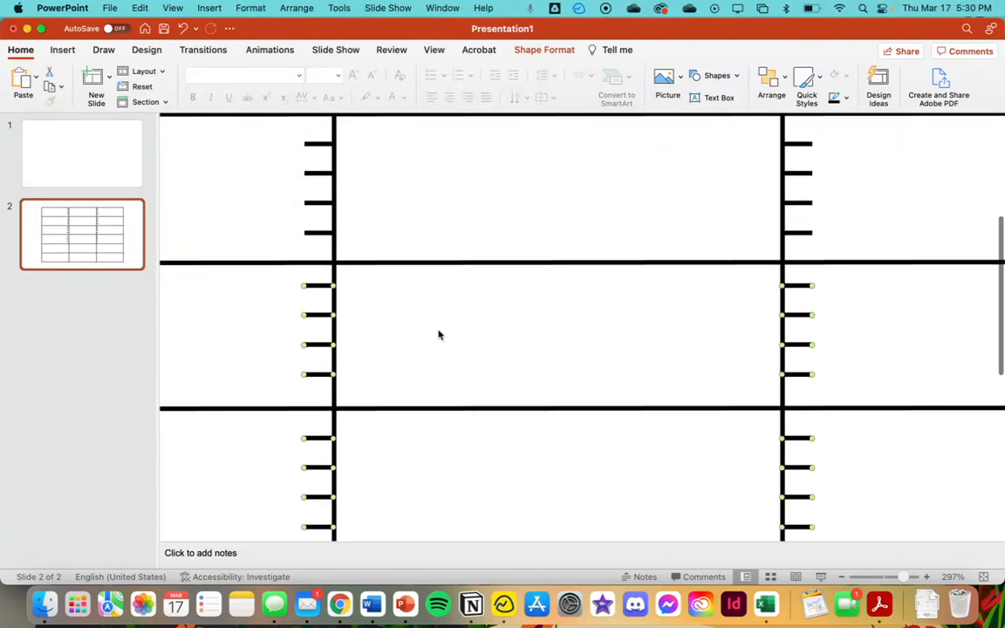
{"action": "scroll", "scroll_direction": "up", "scroll_amount": 3}
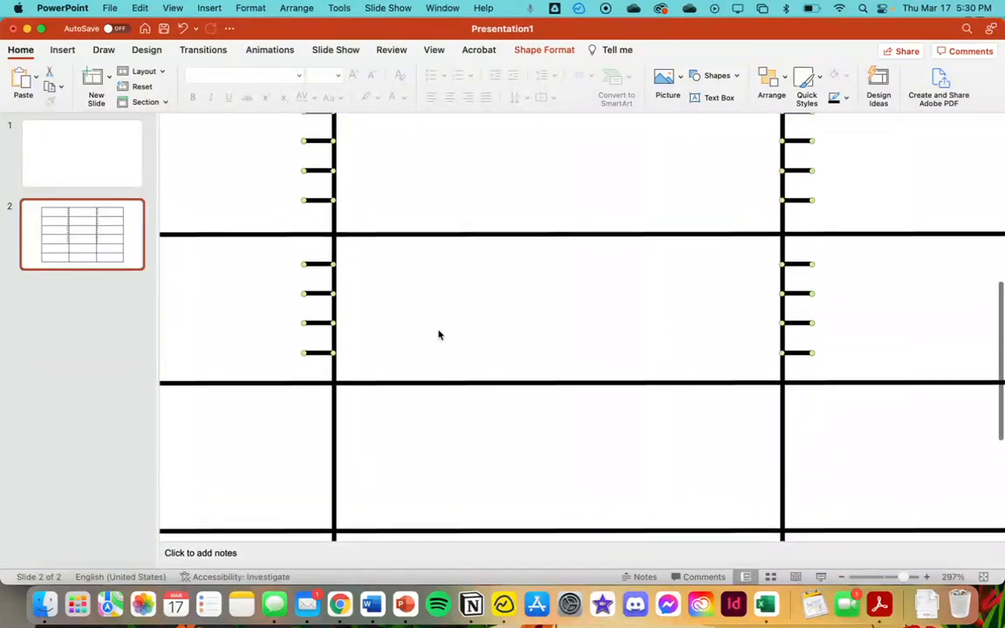
{"action": "scroll", "scroll_direction": "down", "scroll_amount": 3}
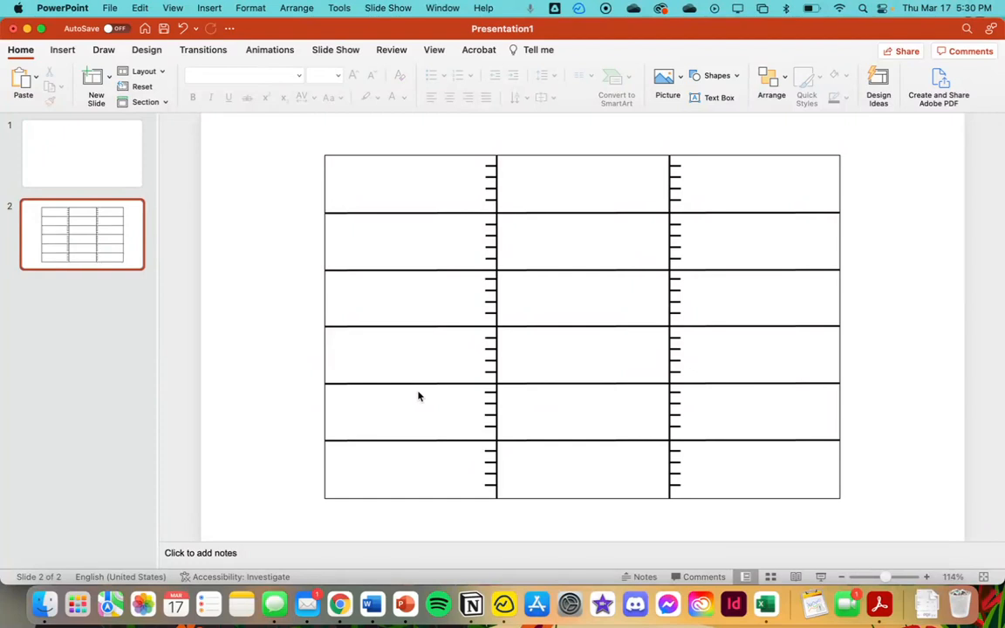
{"action": "mouse_move", "coordinate": [634, 317]}
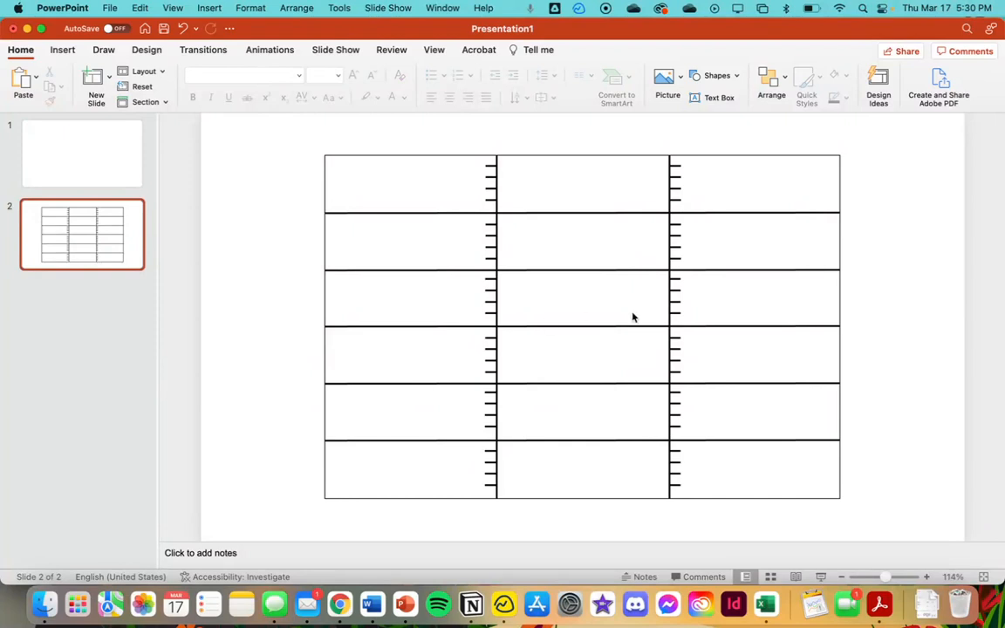
{"action": "mouse_move", "coordinate": [680, 394]}
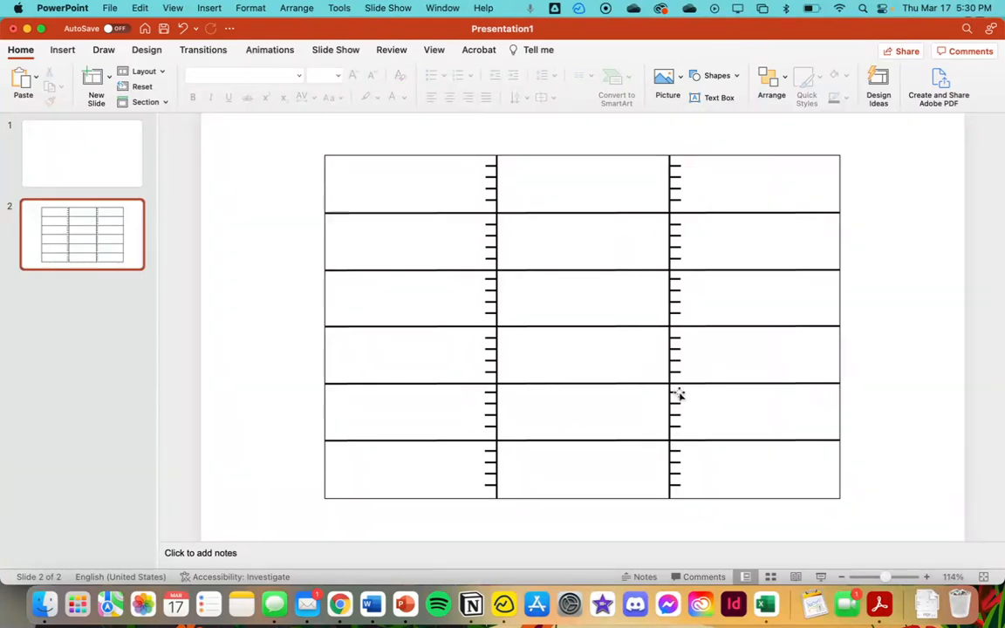
{"action": "mouse_move", "coordinate": [575, 406]}
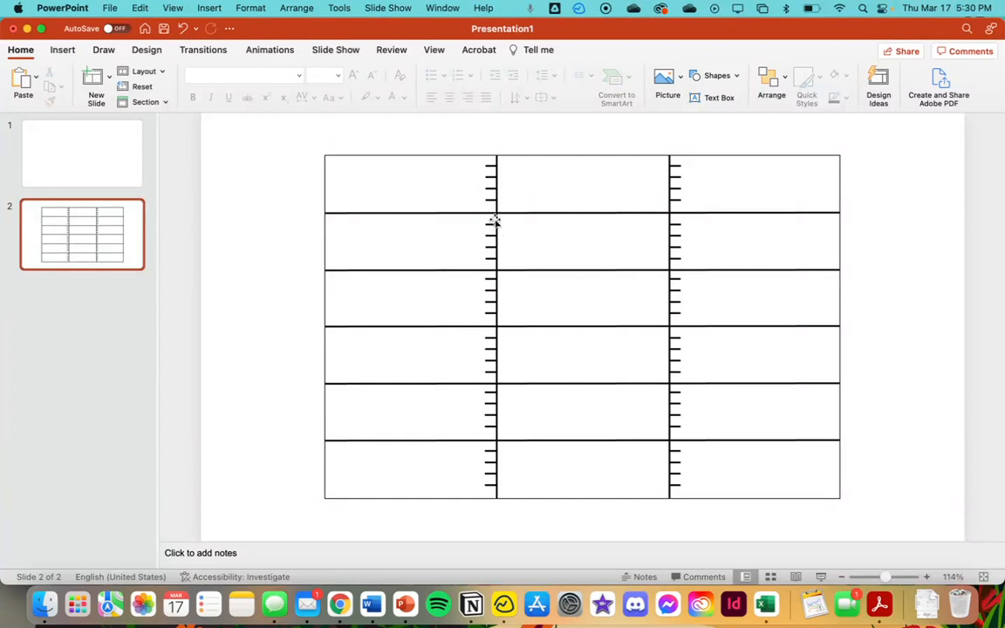
{"action": "left_click", "coordinate": [488, 226]}
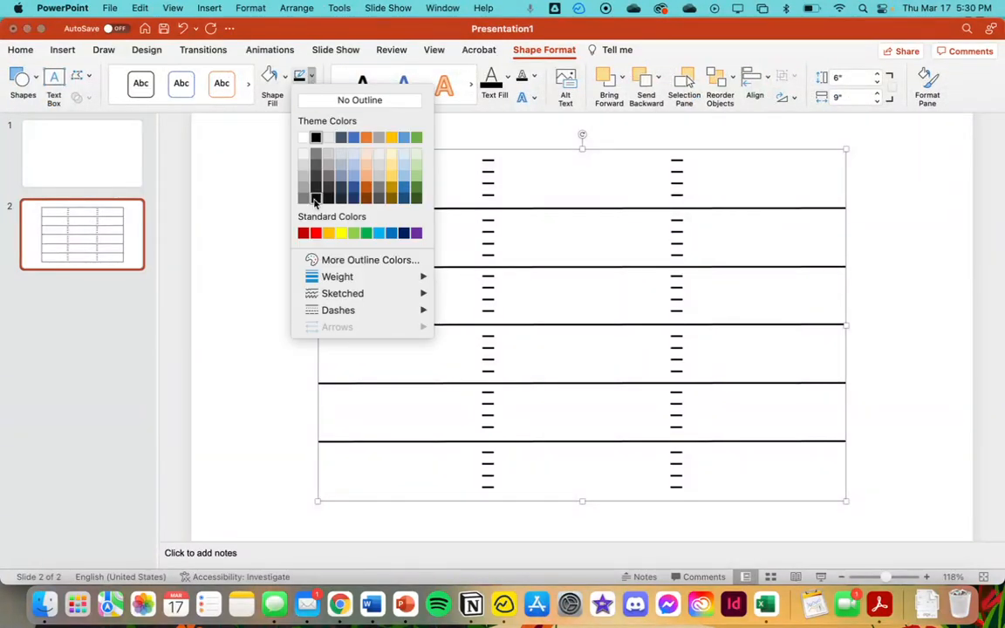
Give the vertical lines no outline, then group all the field's shapes into one object
{"action": "left_click", "coordinate": [338, 276]}
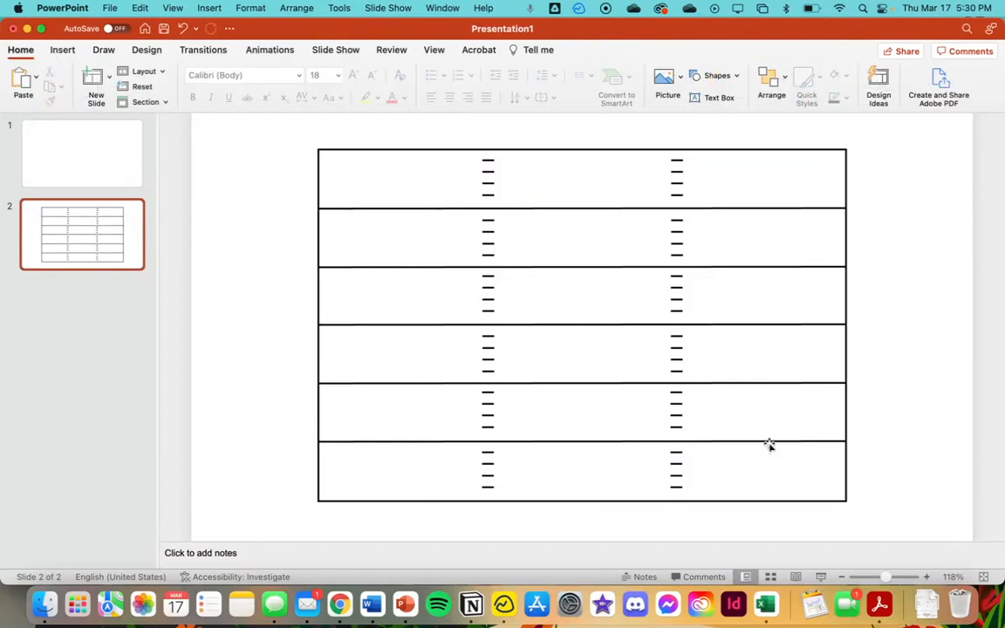
{"action": "left_click_drag", "start_coordinate": [771, 447], "coordinate": [724, 435]}
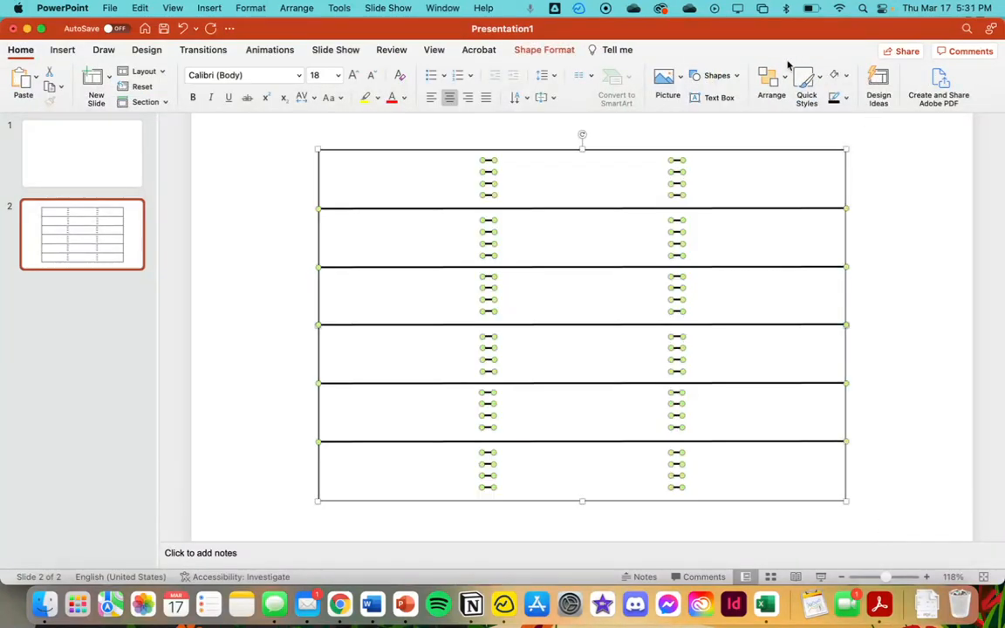
{"action": "left_click", "coordinate": [771, 78]}
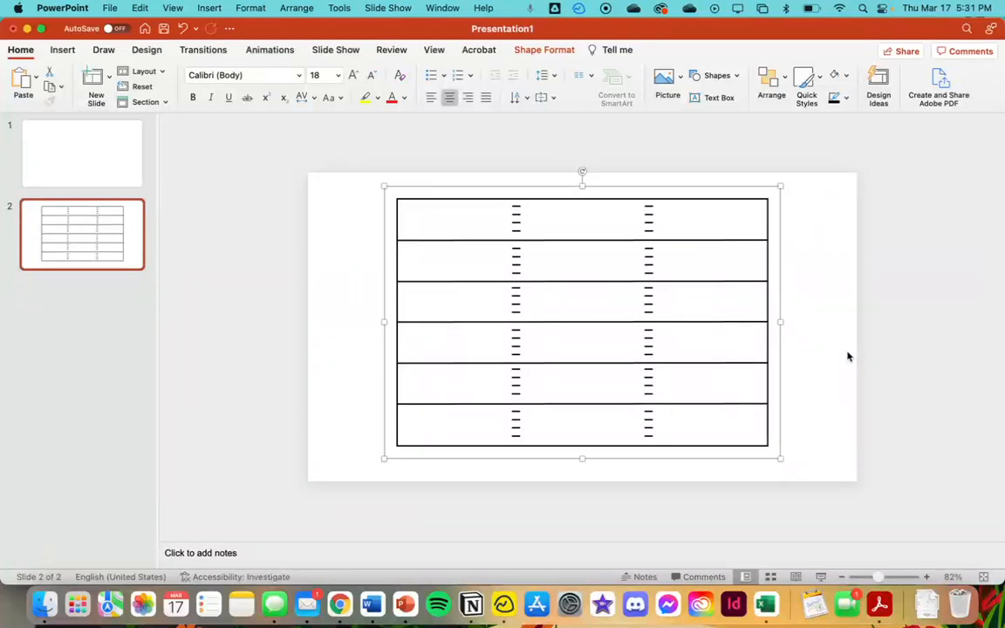
{"action": "left_click", "coordinate": [790, 352]}
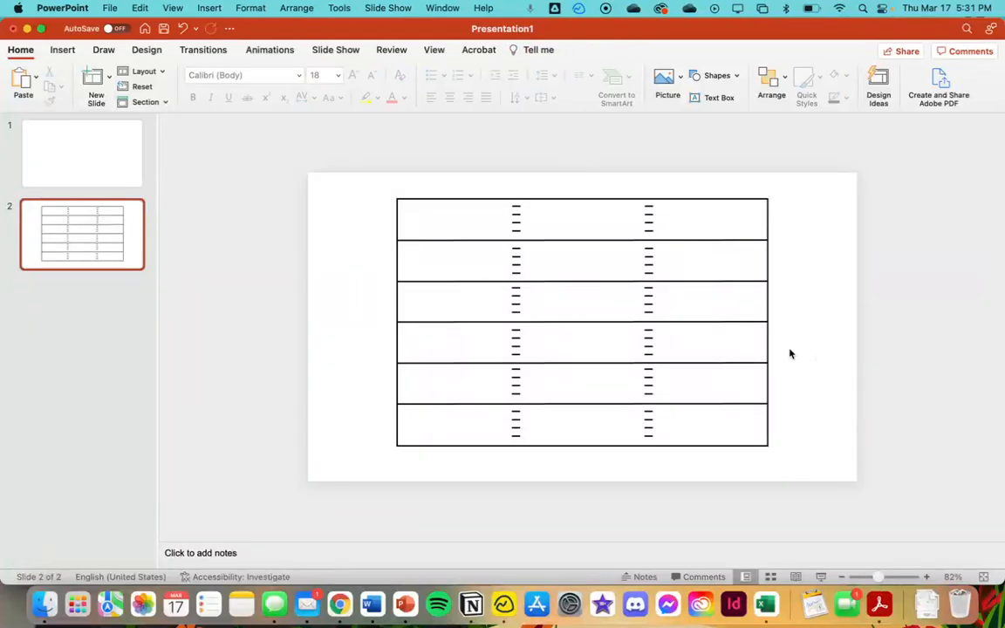
{"action": "left_click", "coordinate": [583, 321]}
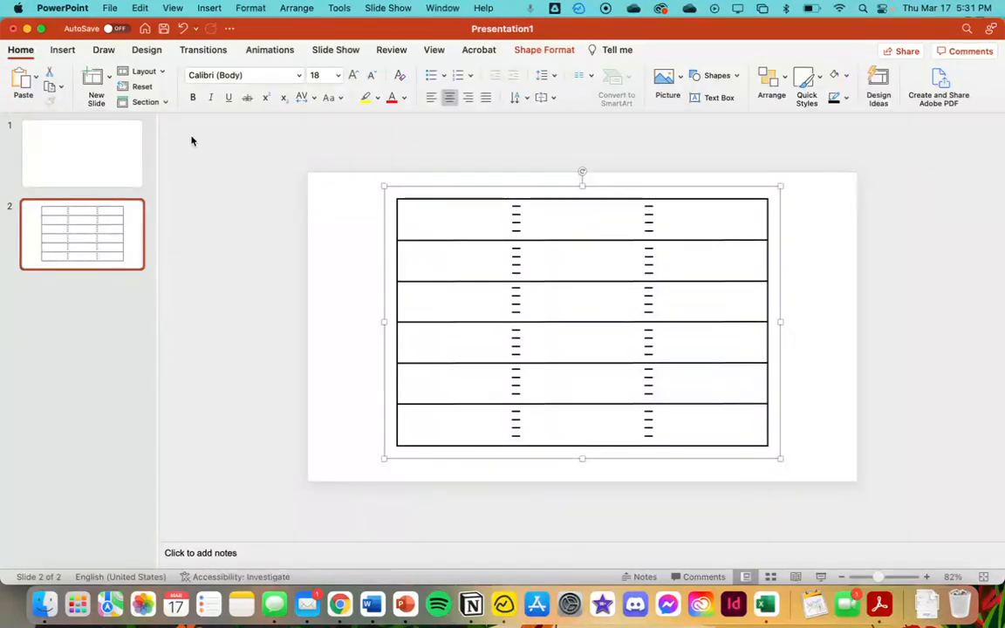
{"action": "mouse_move", "coordinate": [819, 342]}
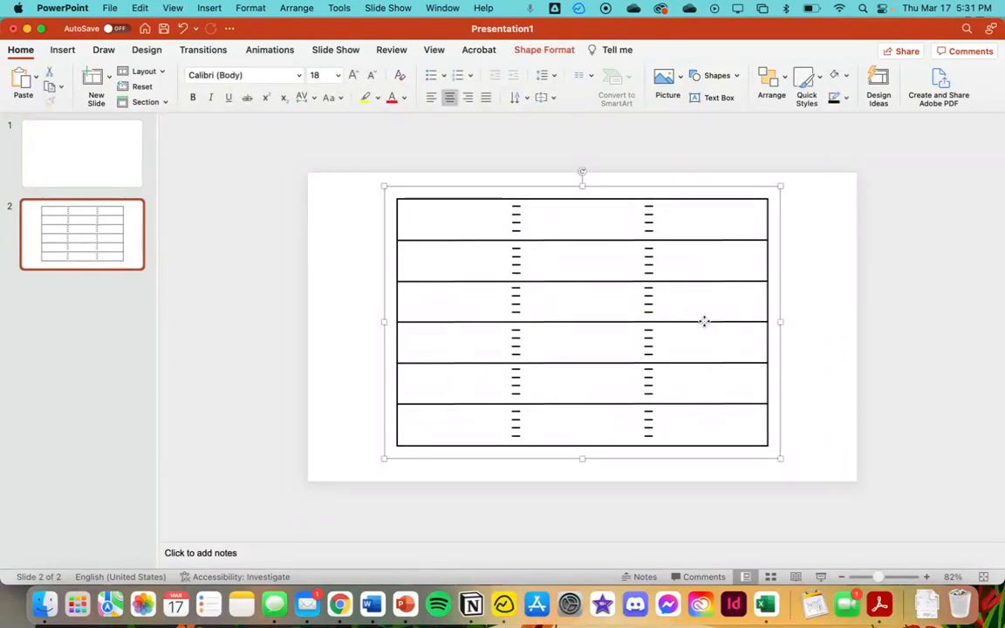
{"action": "mouse_move", "coordinate": [694, 380]}
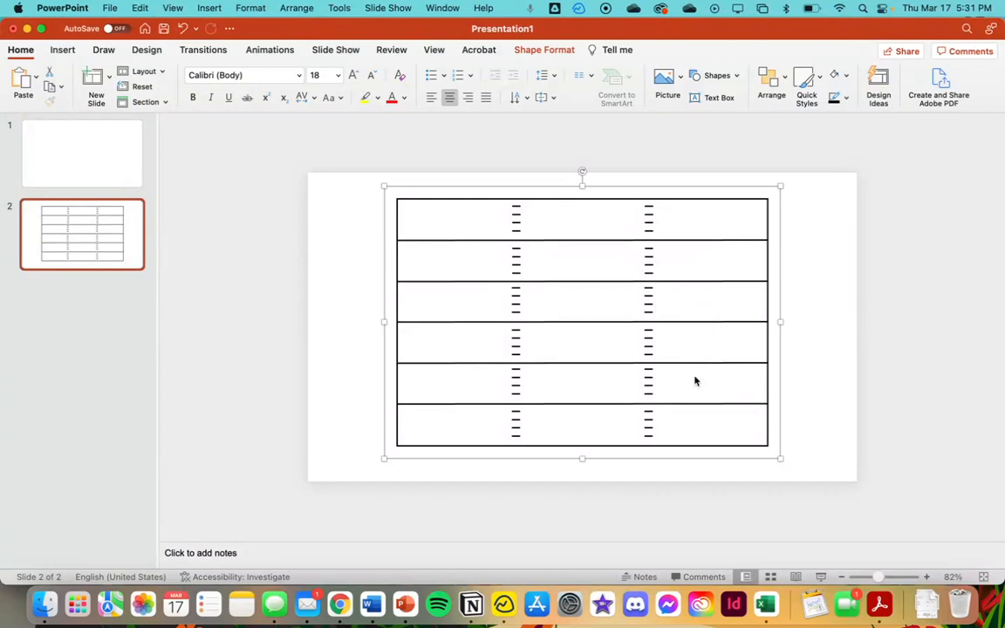
{"action": "left_click", "coordinate": [799, 391]}
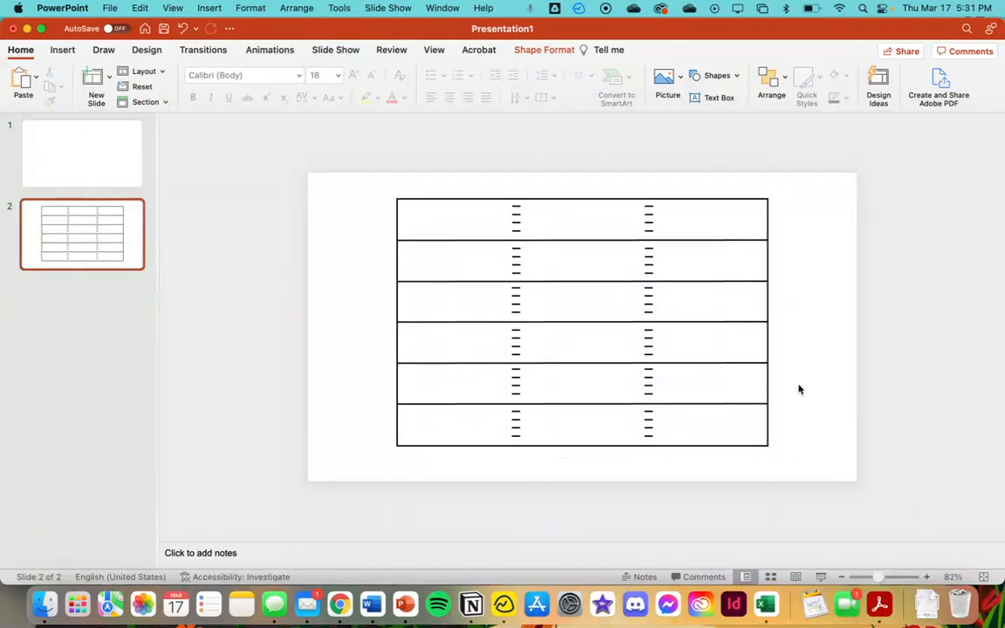